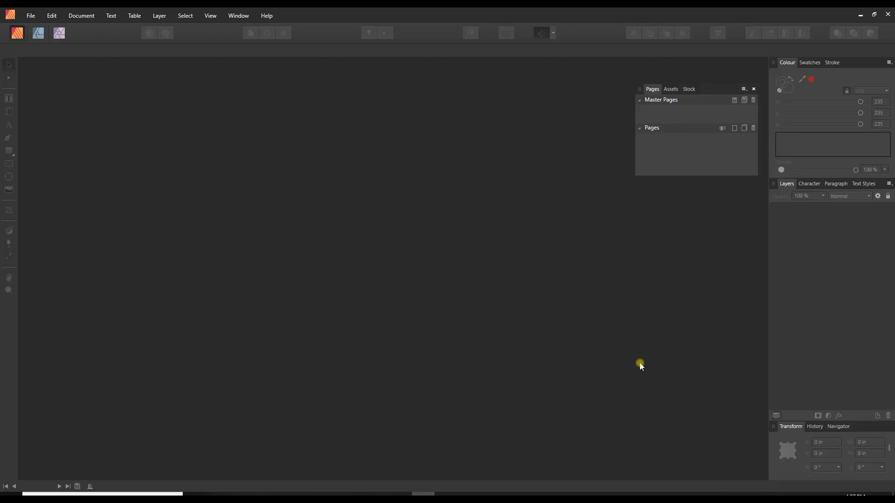
mouse_move(590, 355)
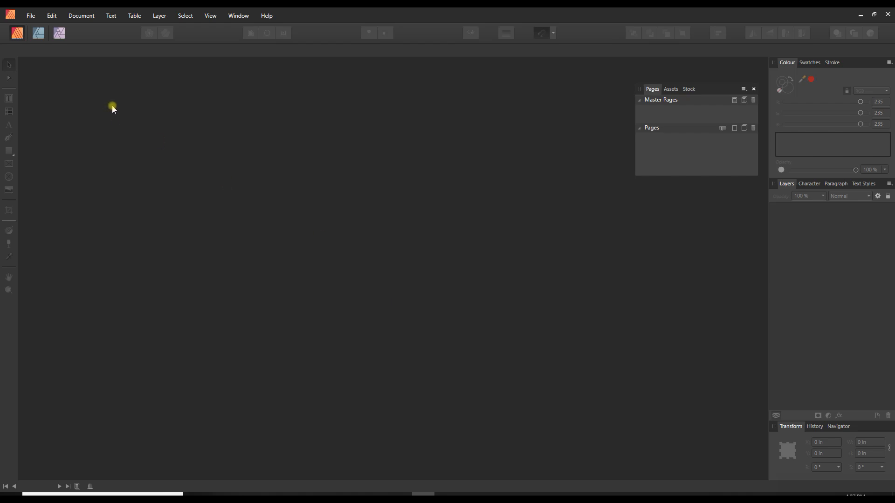
mouse_move(128, 118)
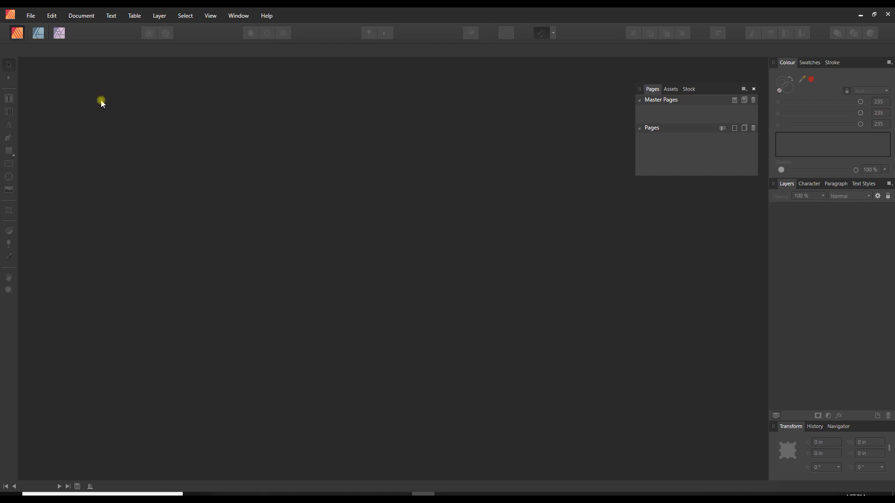
mouse_move(340, 349)
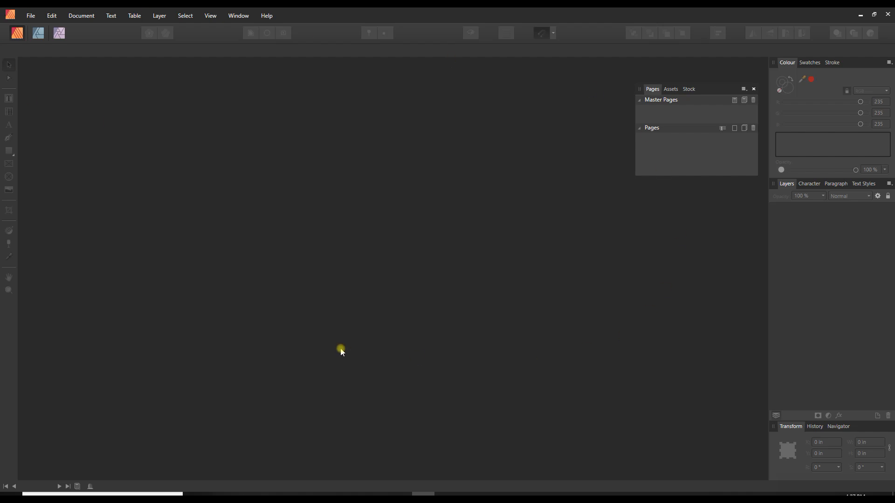
mouse_move(343, 345)
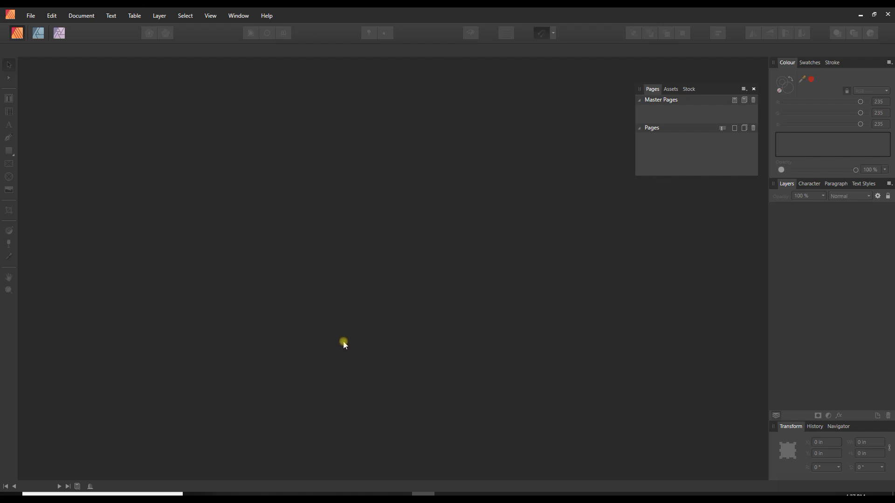
mouse_move(332, 302)
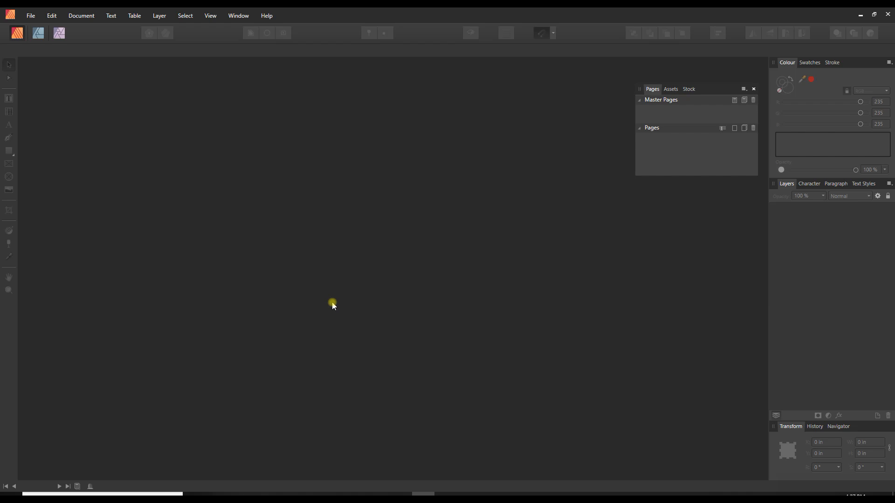
mouse_move(155, 166)
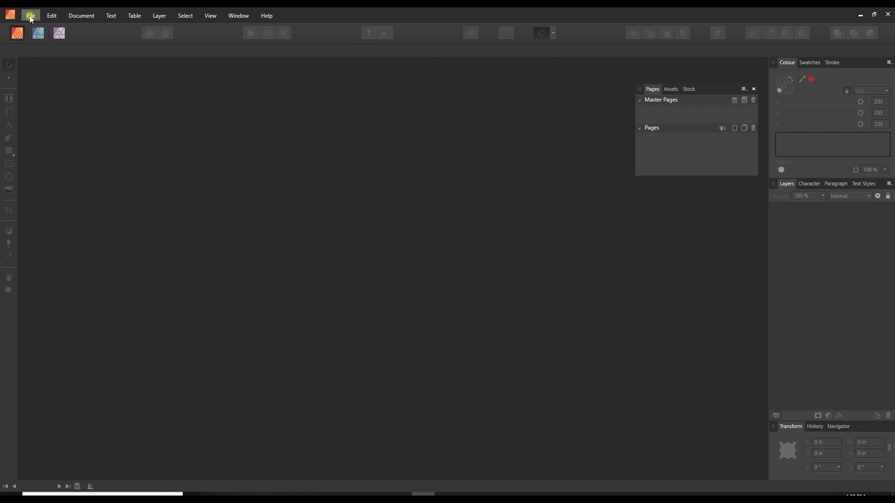
- Start a new document 7 in wide by 10 in high in inches at 300 DPI
click(29, 16)
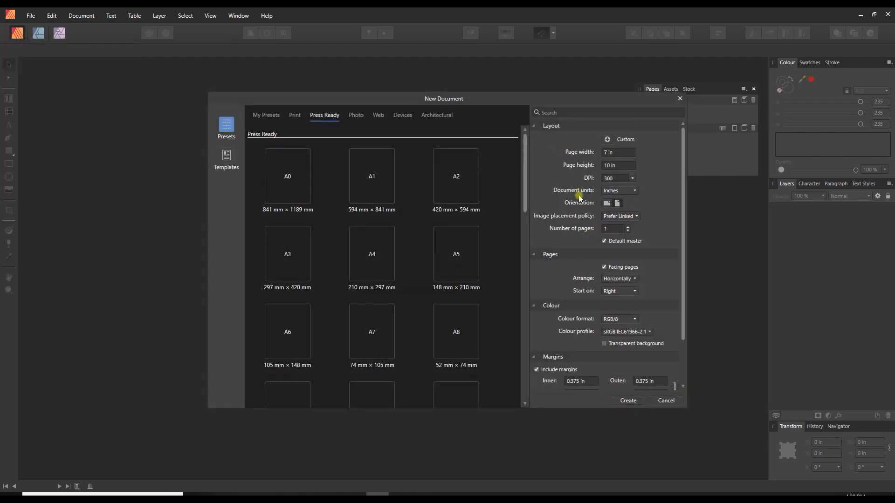
click(617, 151)
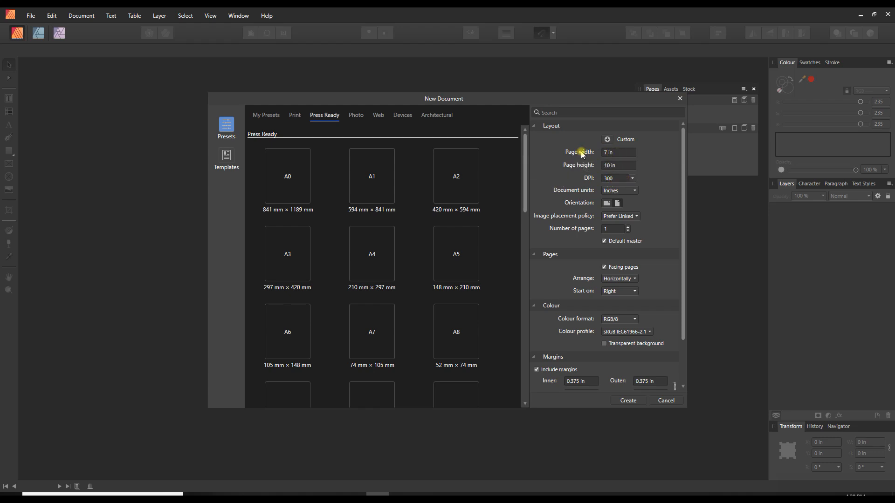
click(617, 165)
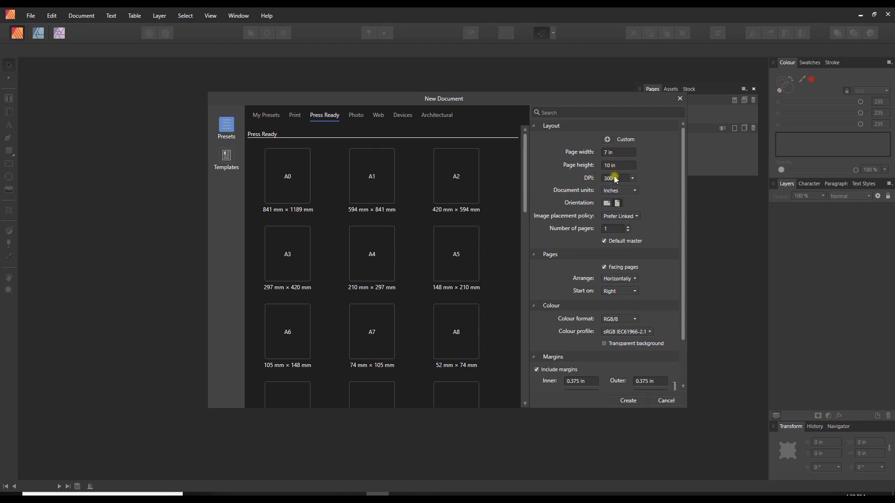
mouse_move(674, 223)
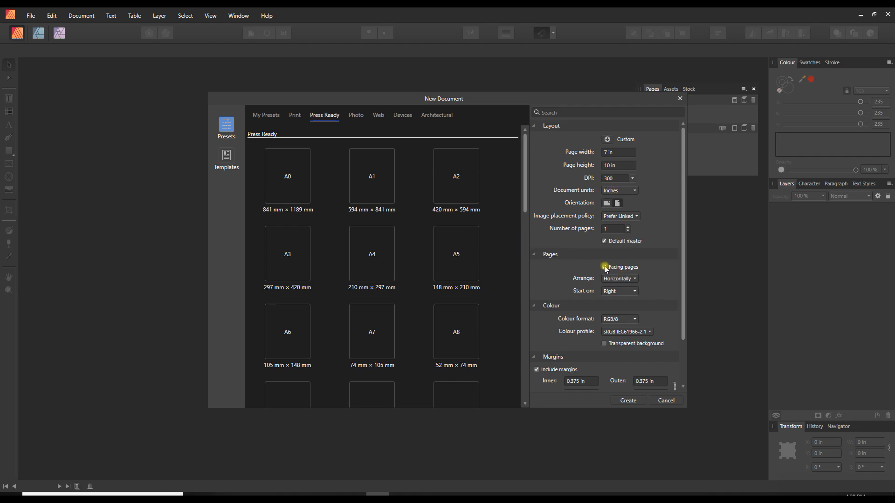
click(604, 268)
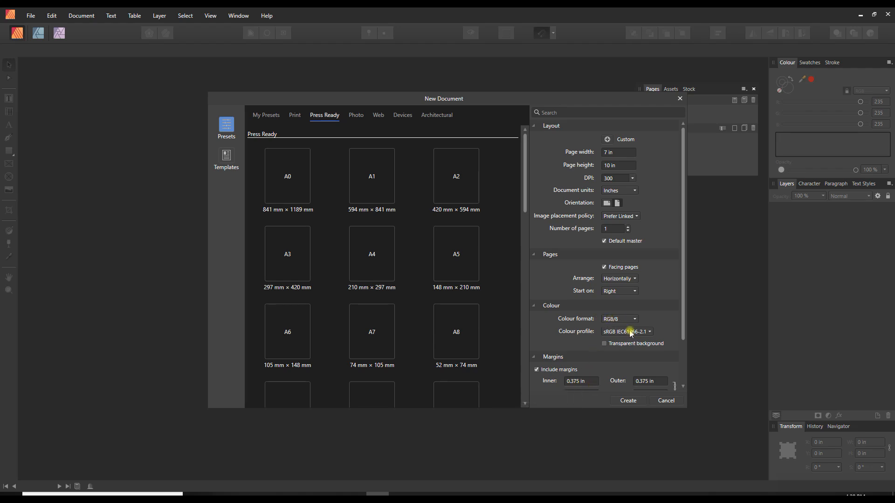
scroll(down, 3)
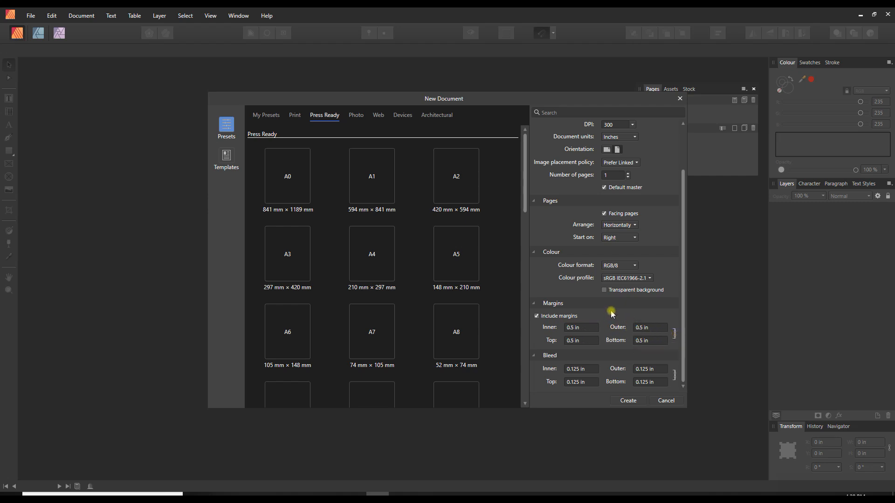
- Set margins to 0.375 in and bleed to 0.125 in
click(579, 327)
text(0.375)
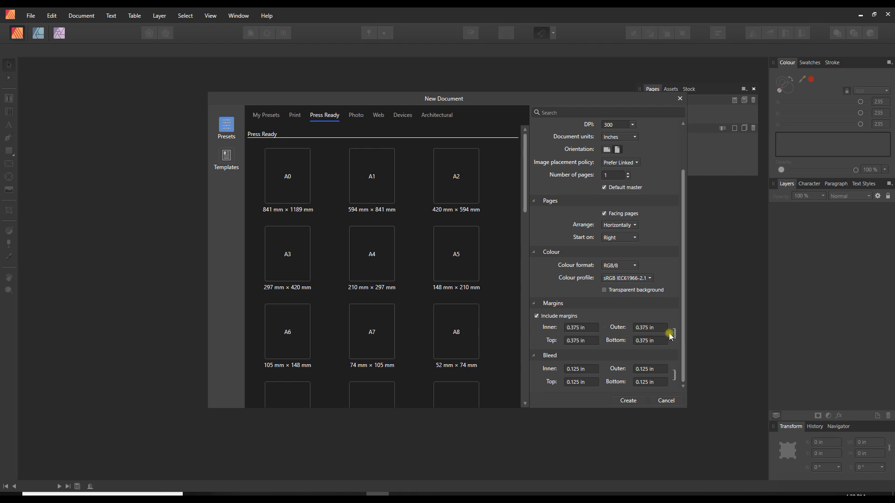
mouse_move(672, 333)
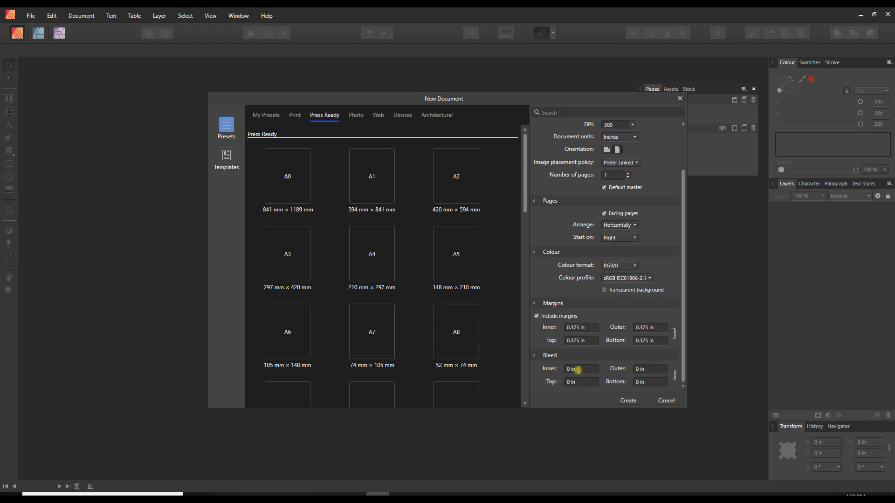
text(0.125)
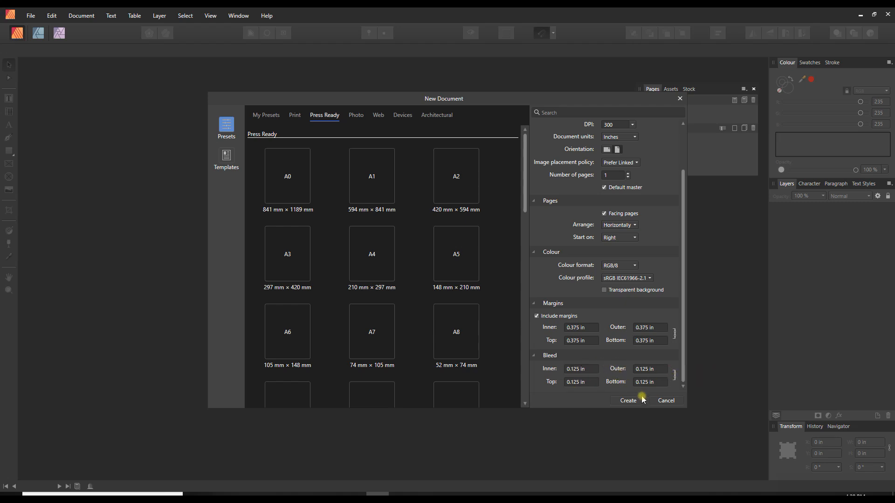
- Create the blank 7 × 10 in page and show its margin guides in the workspace
click(627, 400)
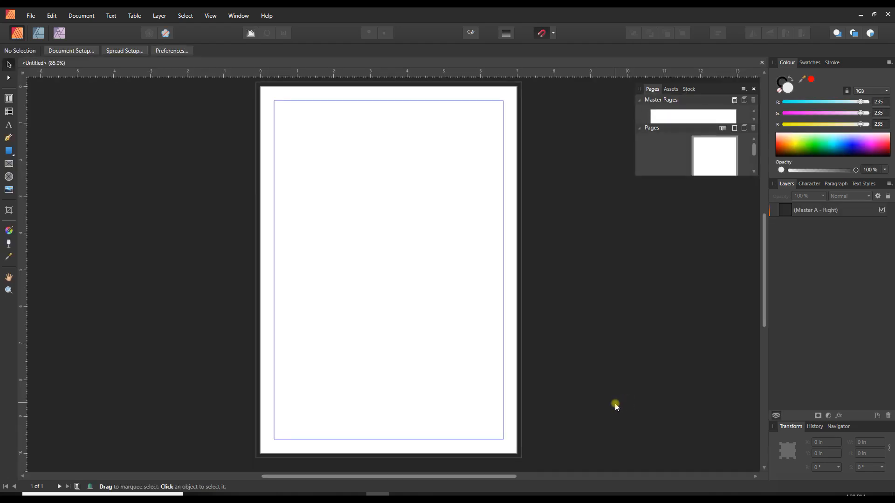
mouse_move(388, 76)
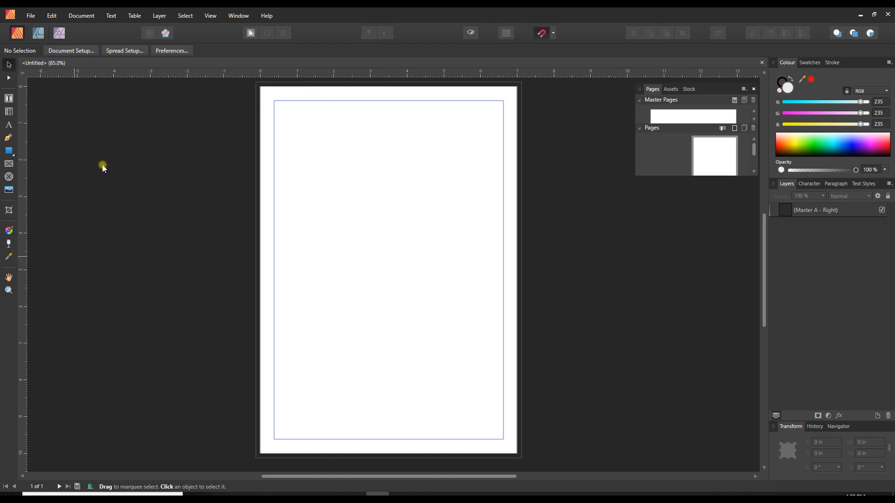
click(209, 16)
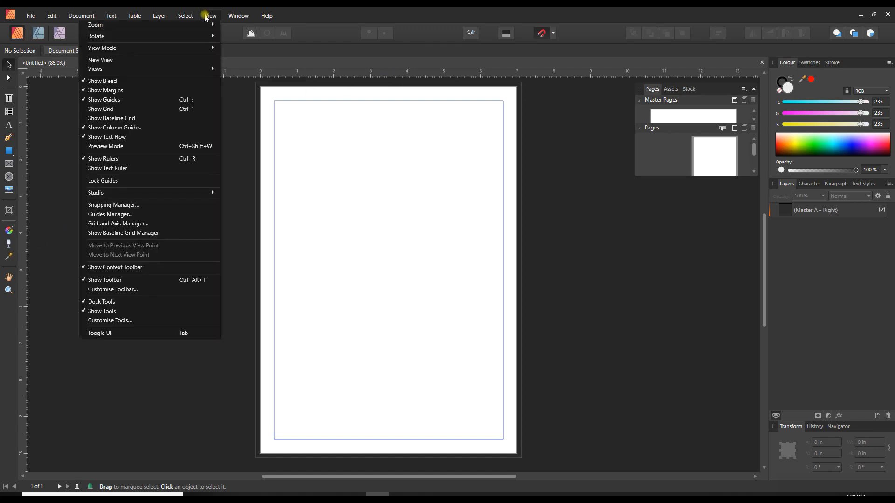
mouse_move(213, 16)
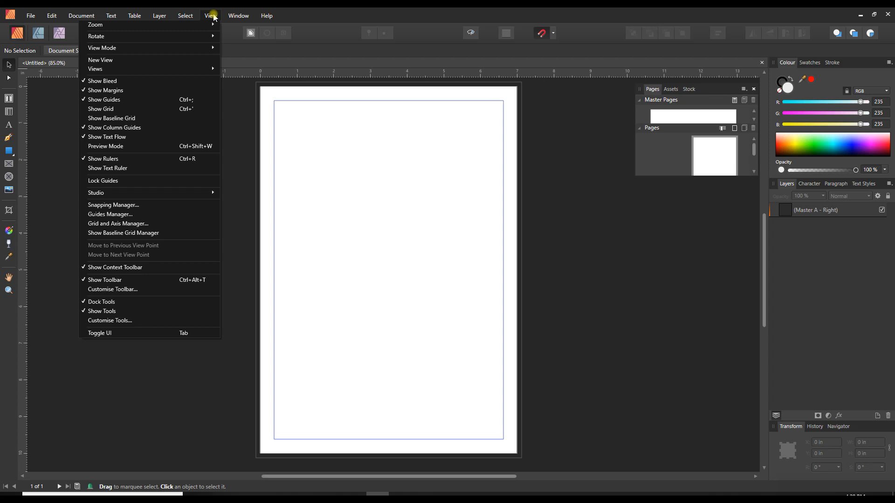
mouse_move(103, 158)
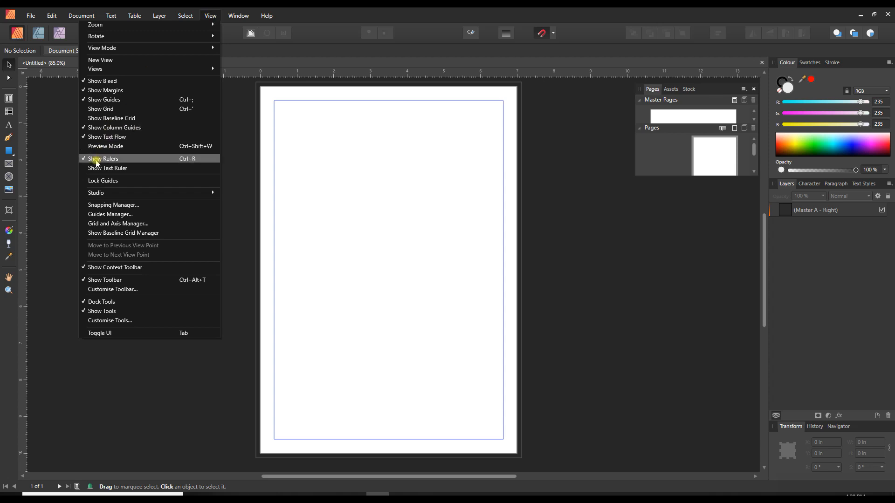
click(103, 158)
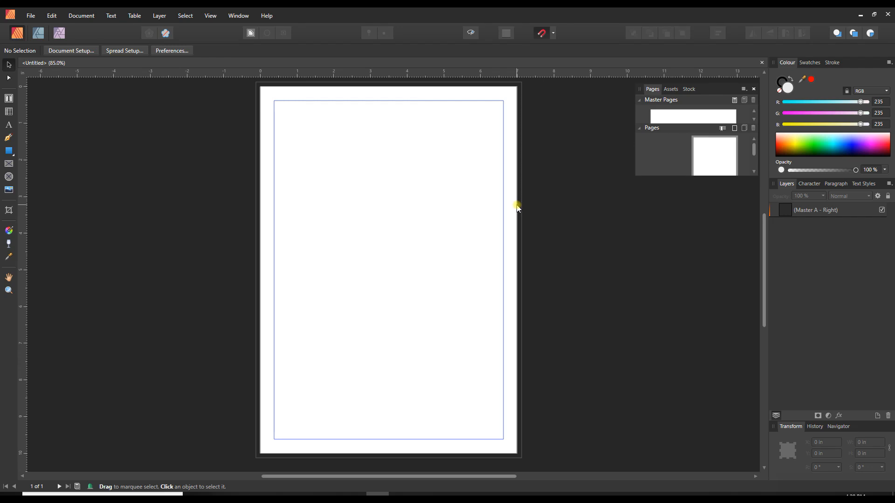
mouse_move(503, 206)
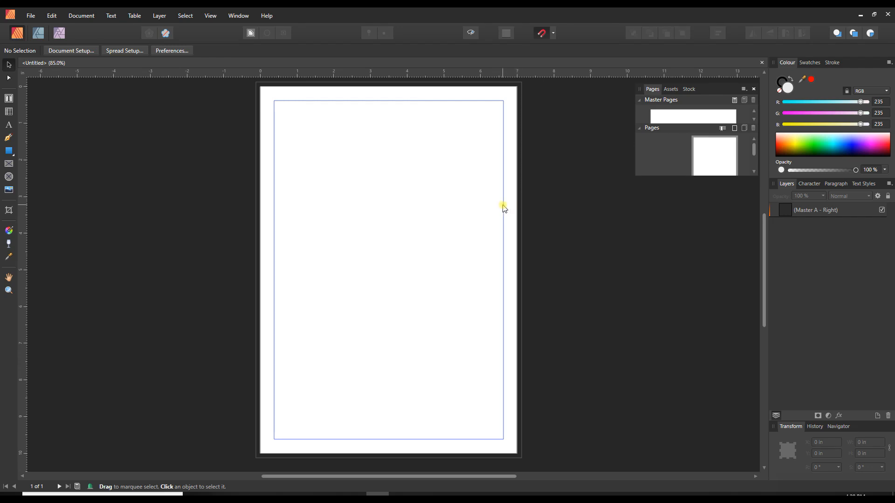
mouse_move(220, 199)
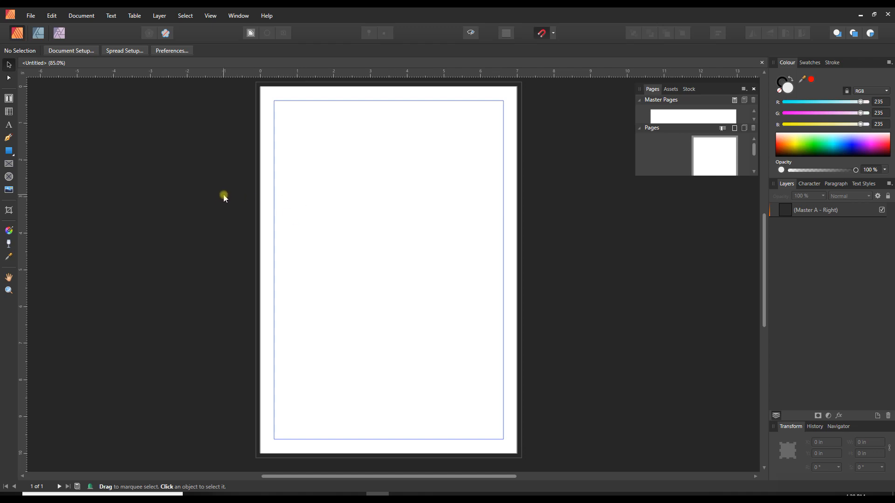
mouse_move(212, 175)
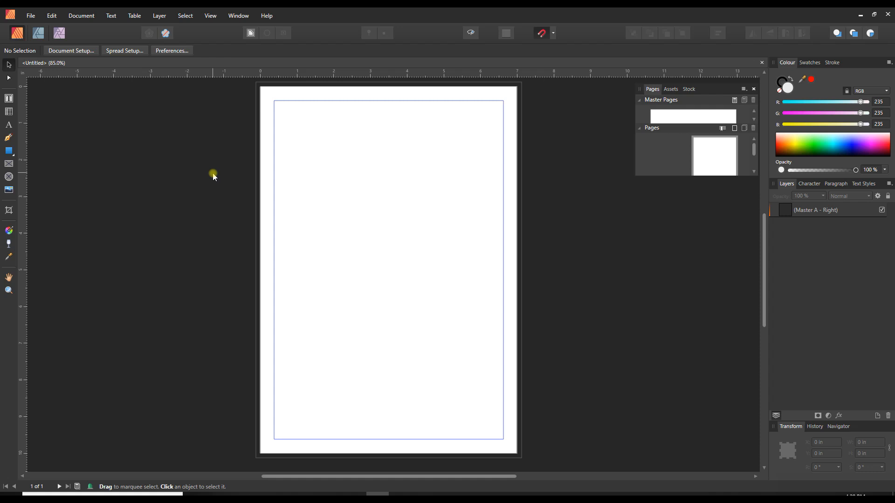
mouse_move(146, 152)
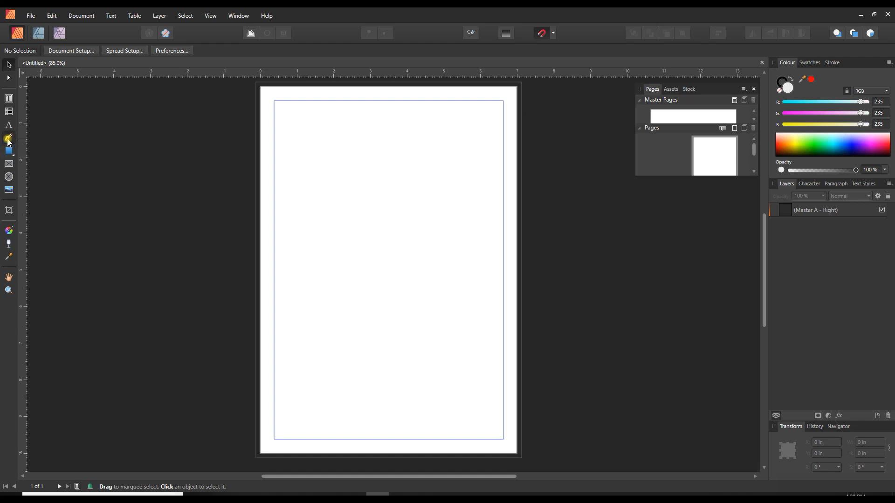
- Switch to the Pen tool for drawing lines
click(9, 138)
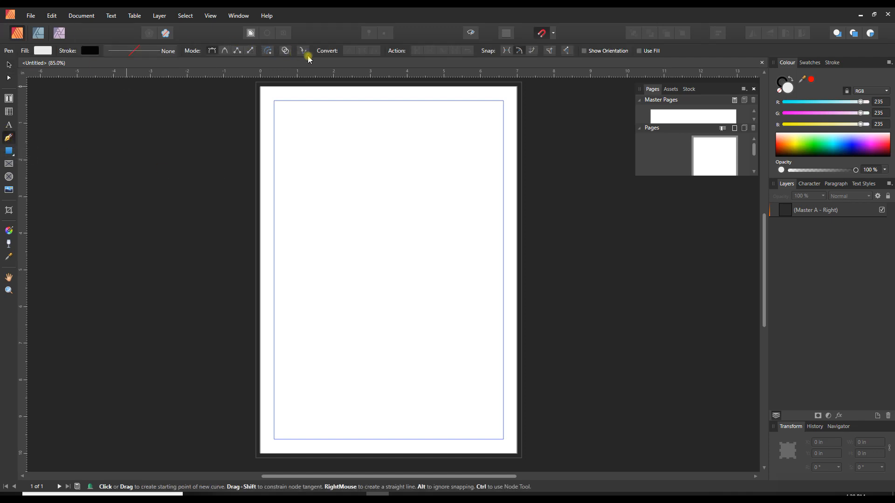
mouse_move(218, 191)
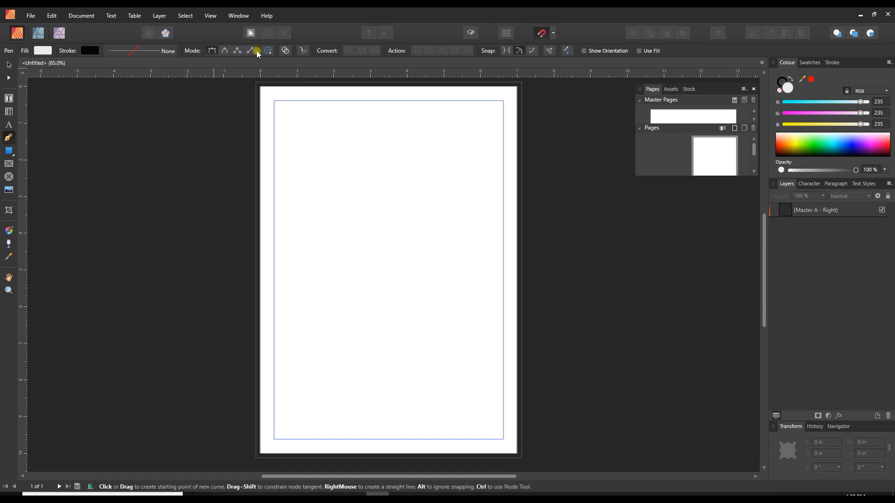
mouse_move(249, 51)
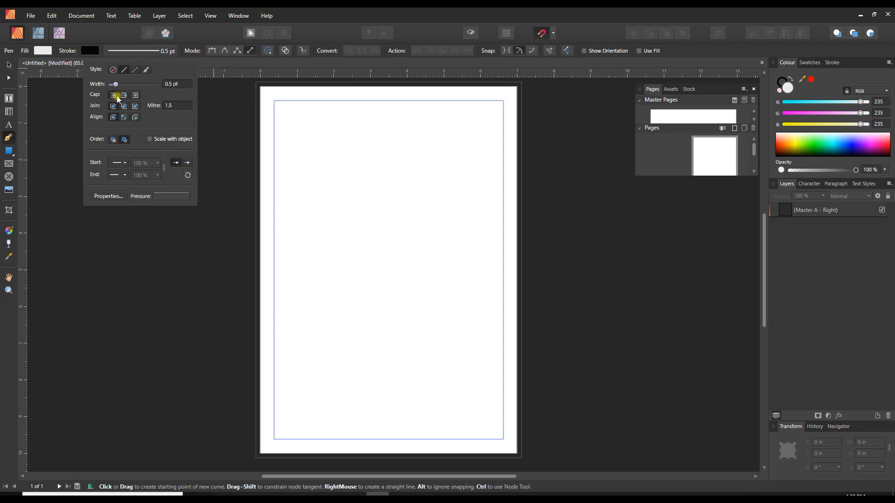
mouse_move(114, 95)
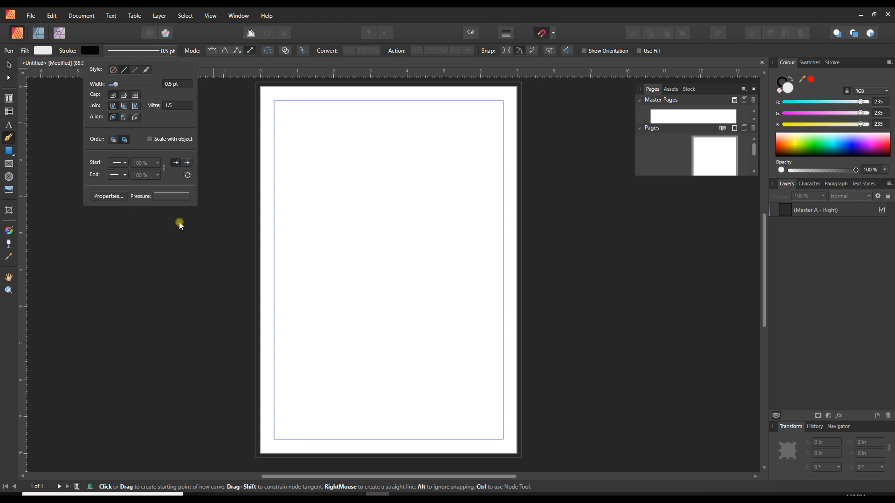
mouse_move(149, 82)
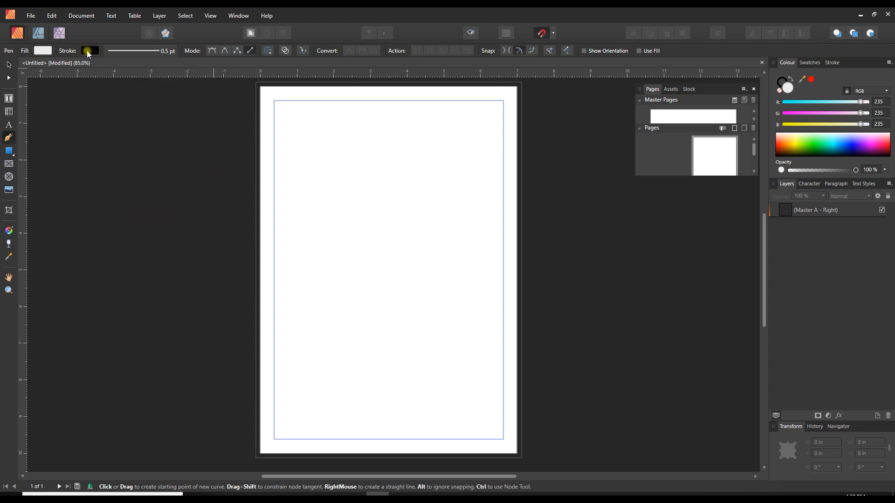
- Choose a grey preset swatch as the line's stroke colour
click(89, 50)
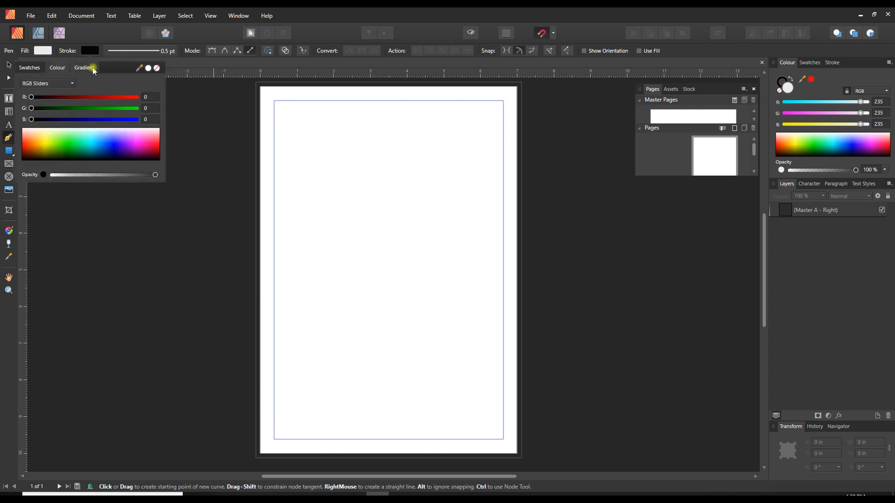
mouse_move(30, 67)
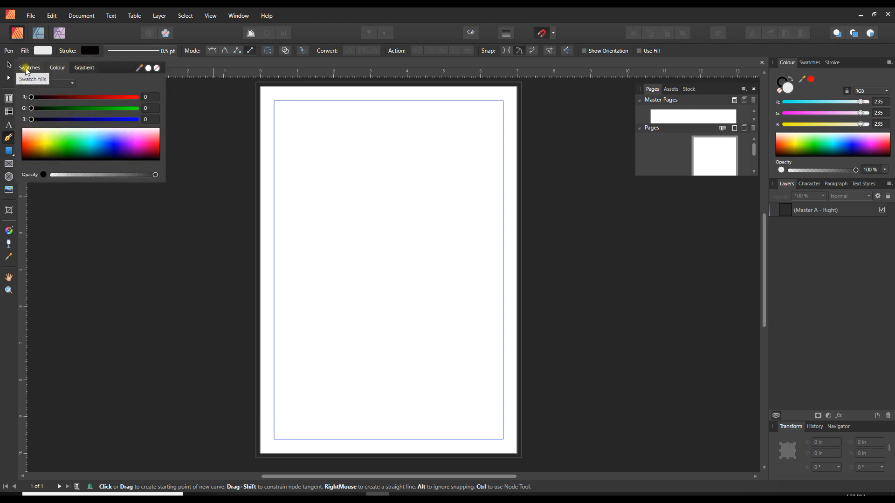
click(30, 67)
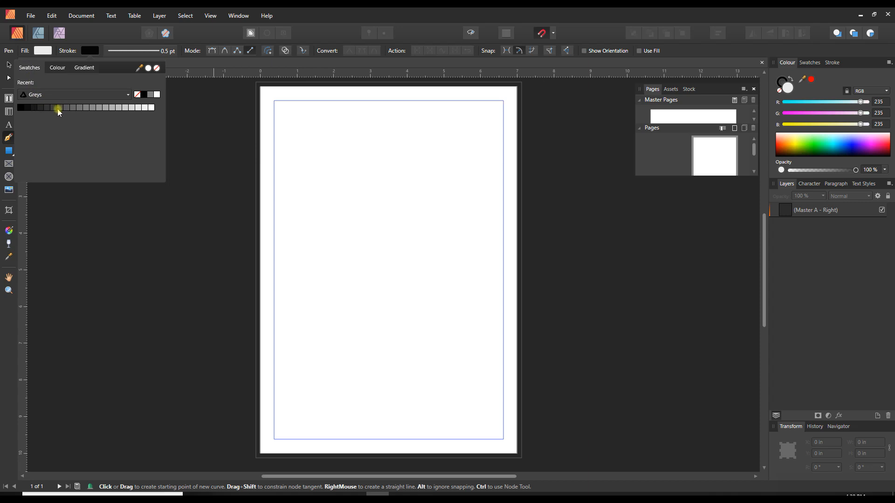
mouse_move(80, 108)
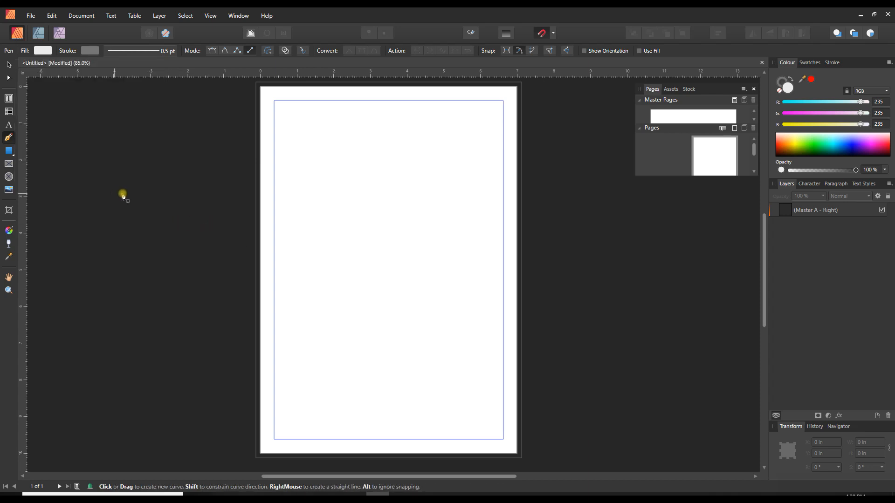
mouse_move(255, 111)
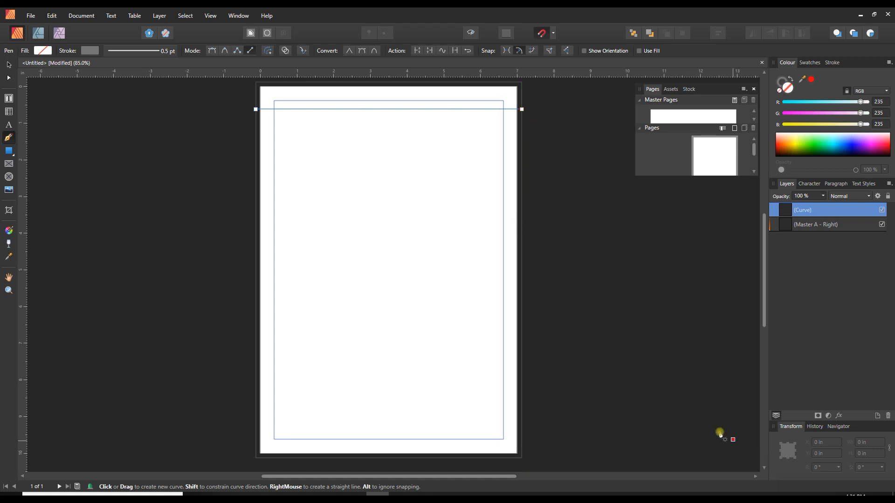
mouse_move(8, 64)
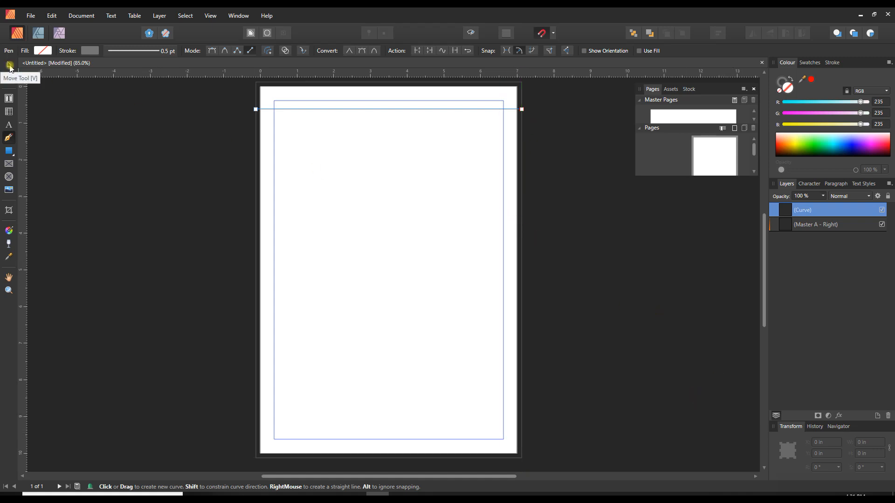
- Select the grey line with the Move tool to position it at X -0.125 in, Y 0.75 in, W 7.25 in
click(9, 64)
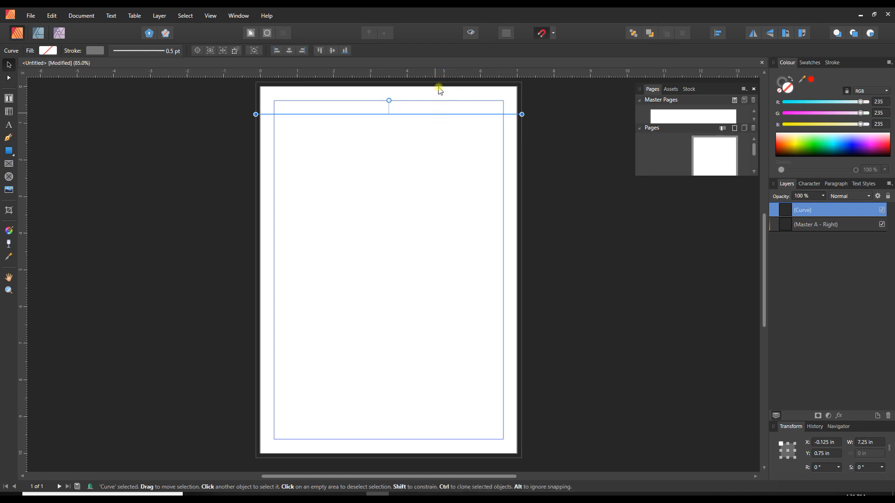
mouse_move(433, 113)
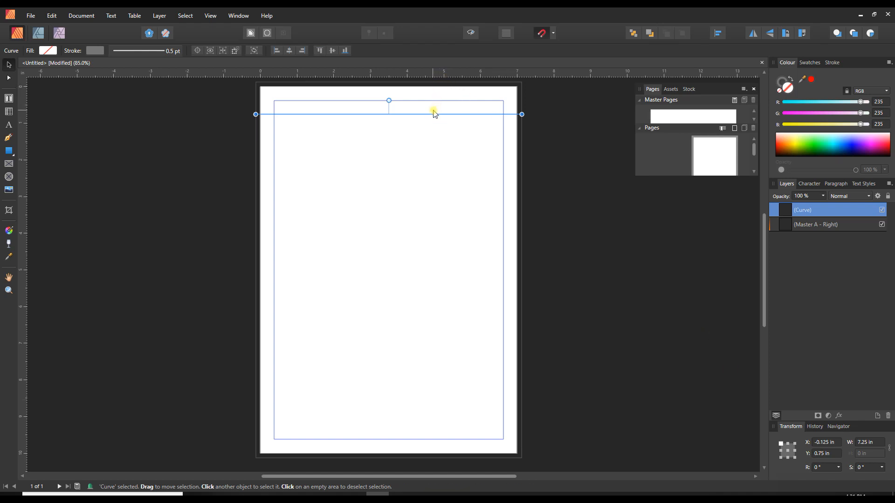
mouse_move(669, 289)
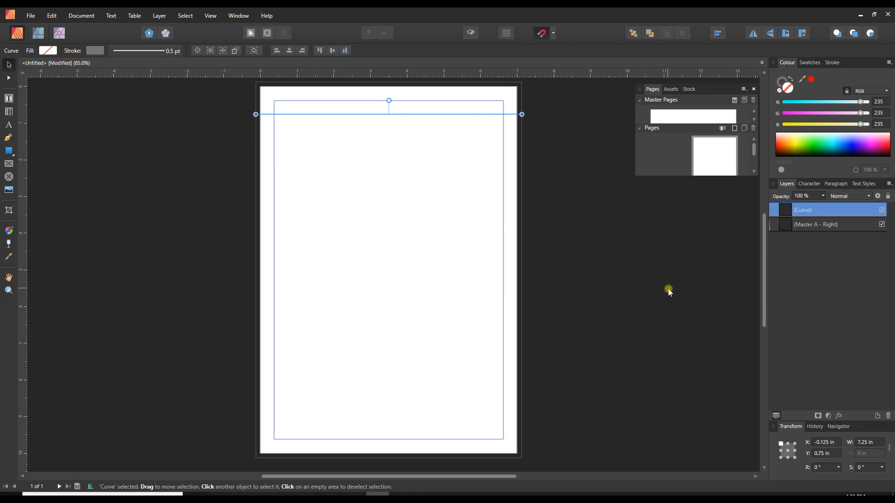
mouse_move(665, 293)
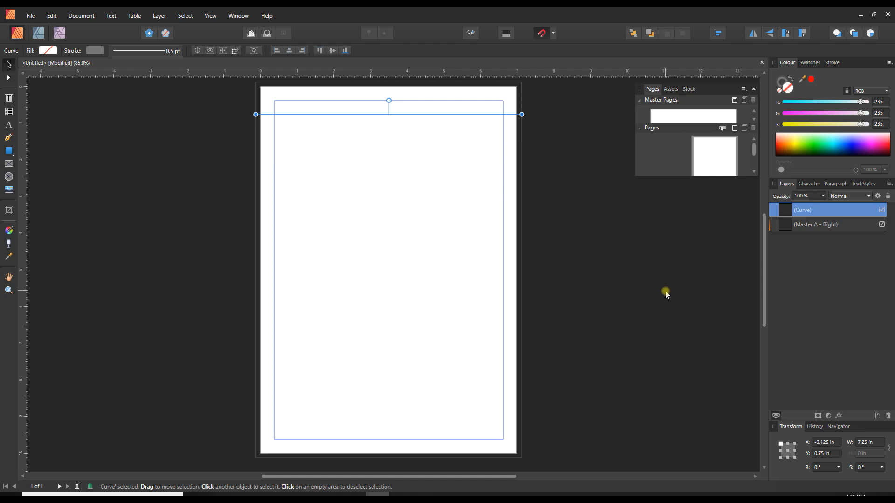
mouse_move(623, 240)
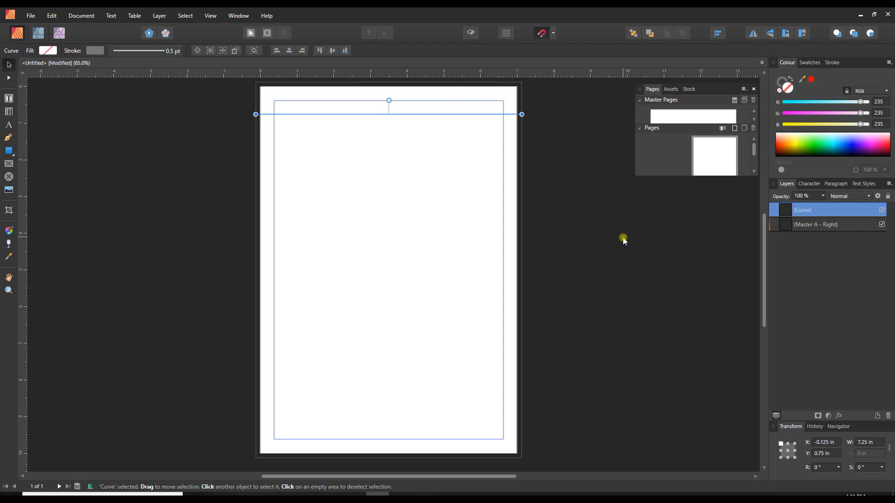
mouse_move(611, 238)
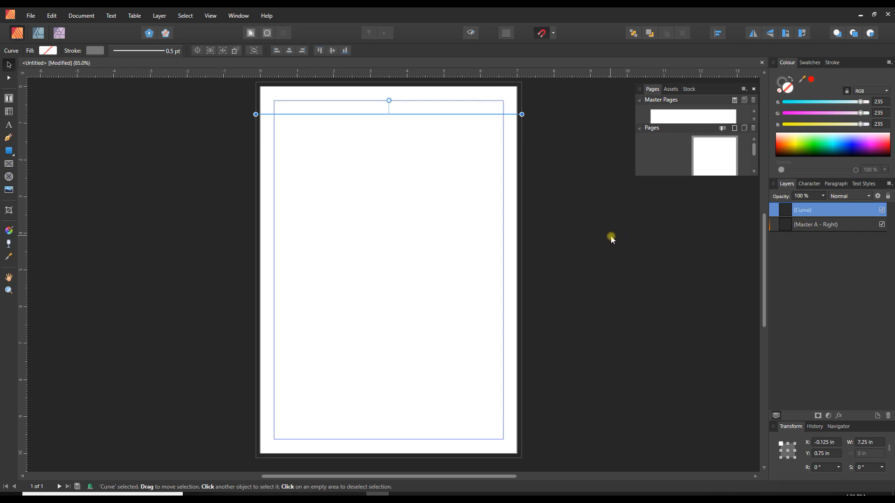
mouse_move(607, 234)
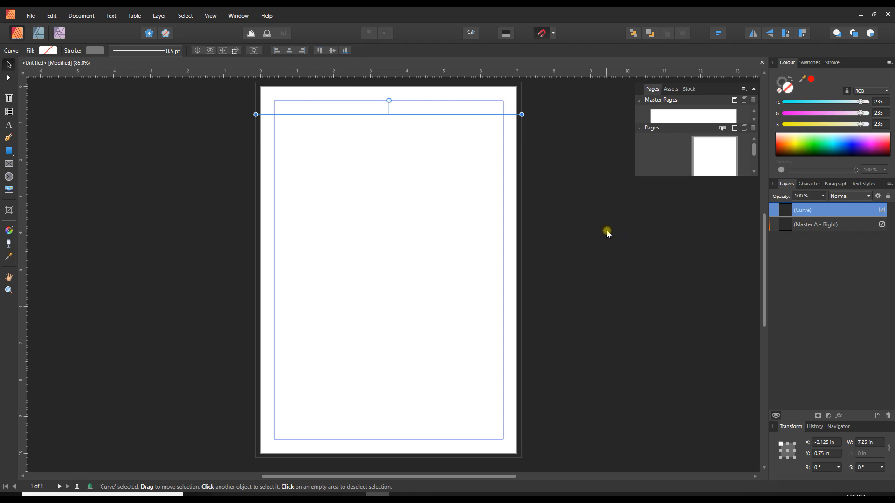
mouse_move(301, 107)
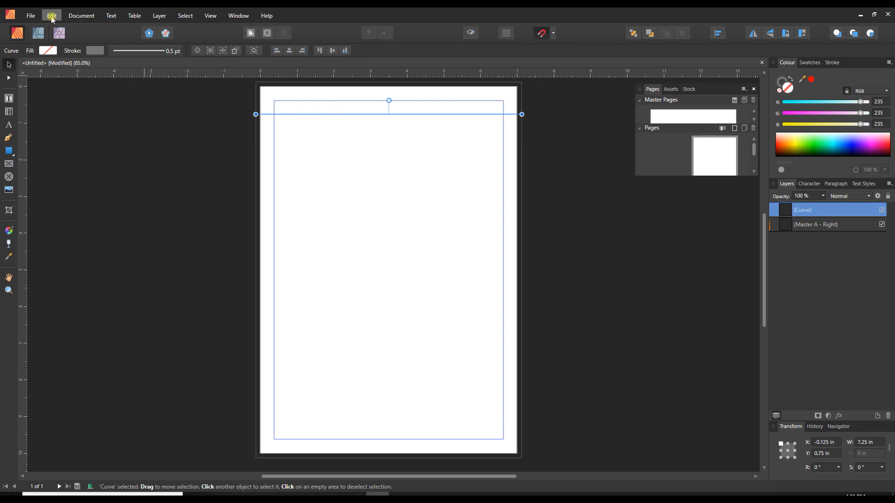
- Look through the Edit menu for the Duplicate Selection command
click(81, 16)
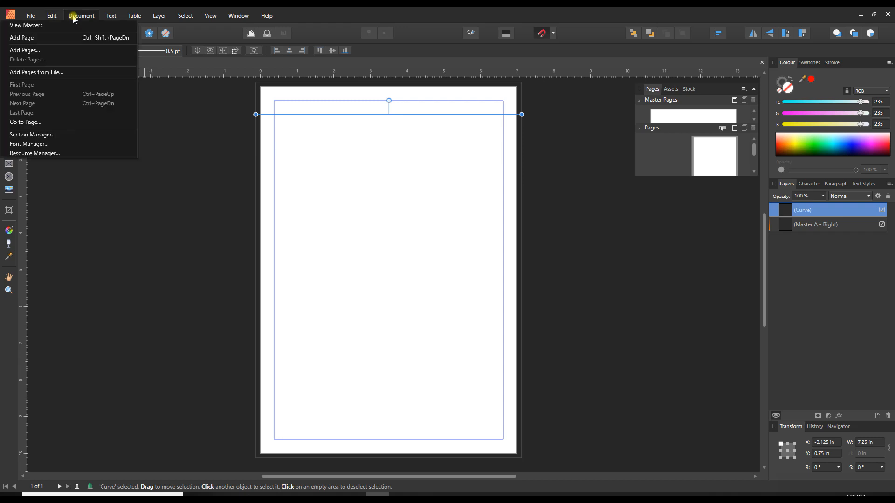
click(51, 15)
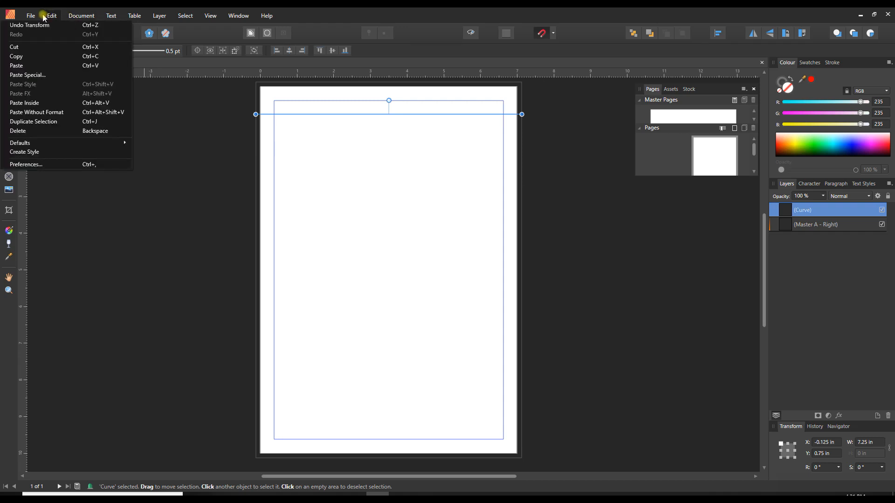
mouse_move(33, 121)
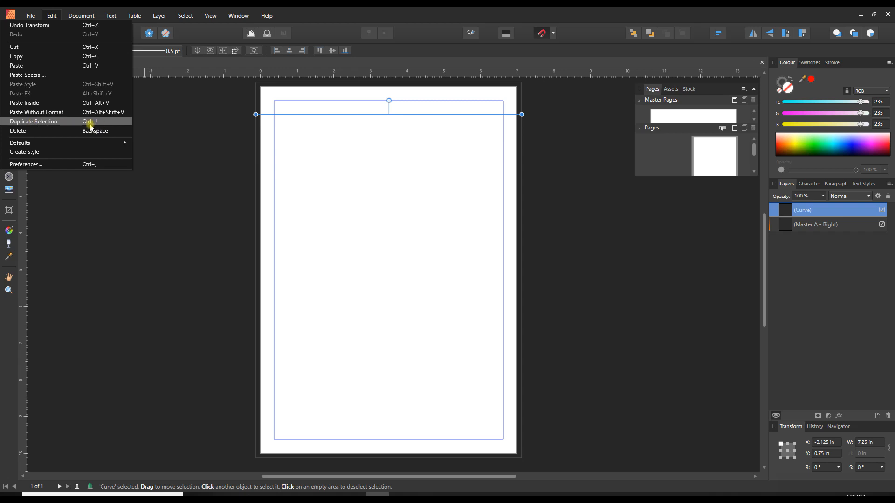
mouse_move(92, 123)
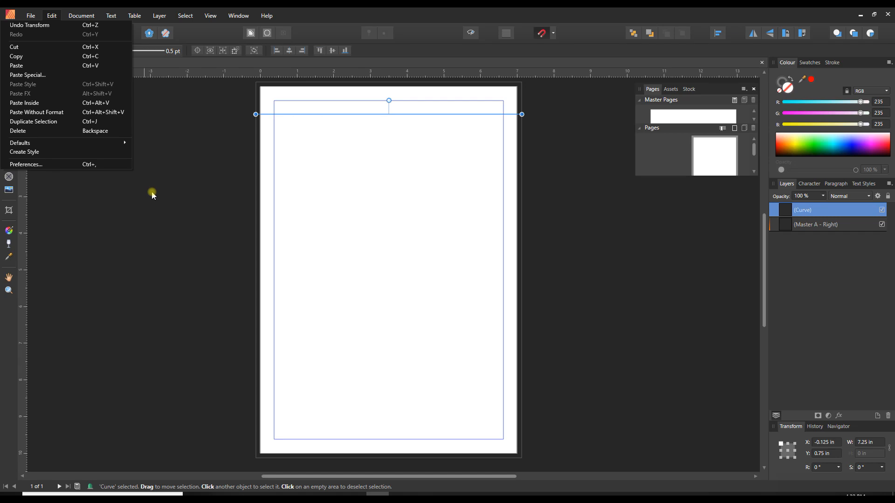
mouse_move(832, 223)
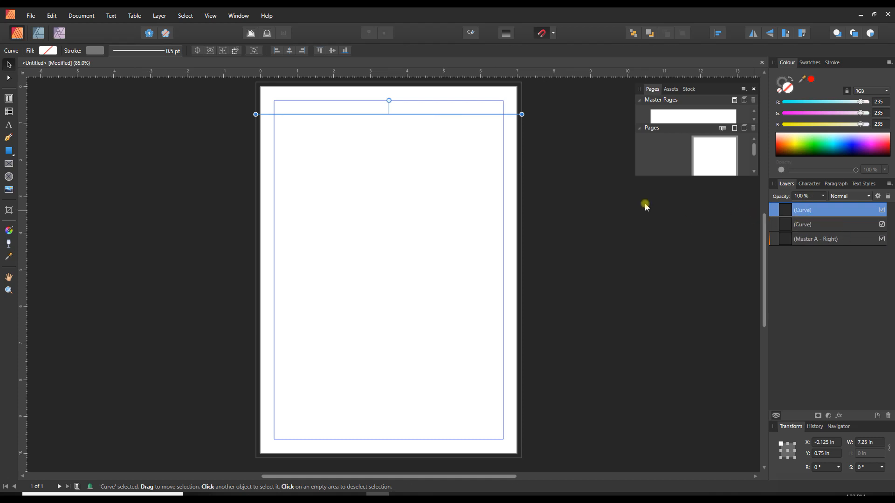
mouse_move(451, 120)
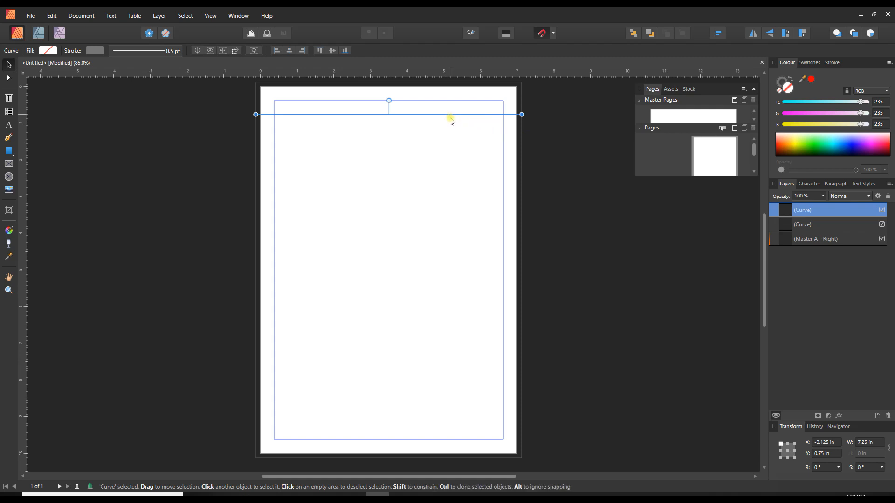
- Move the duplicated grey line down to about 1 in below the page top
drag(451, 114, 451, 126)
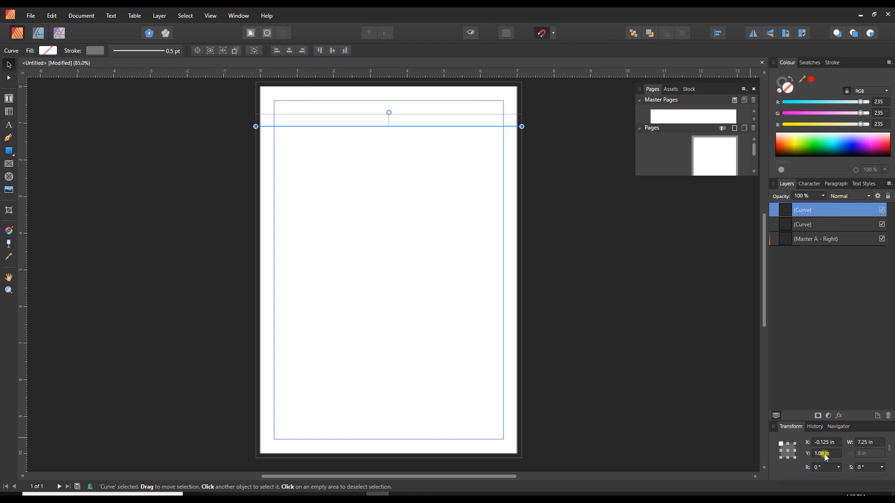
click(825, 452)
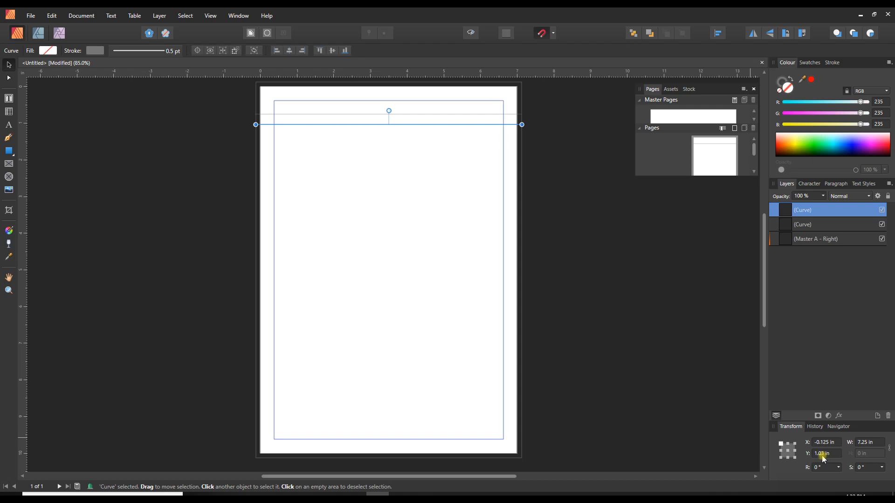
mouse_move(820, 453)
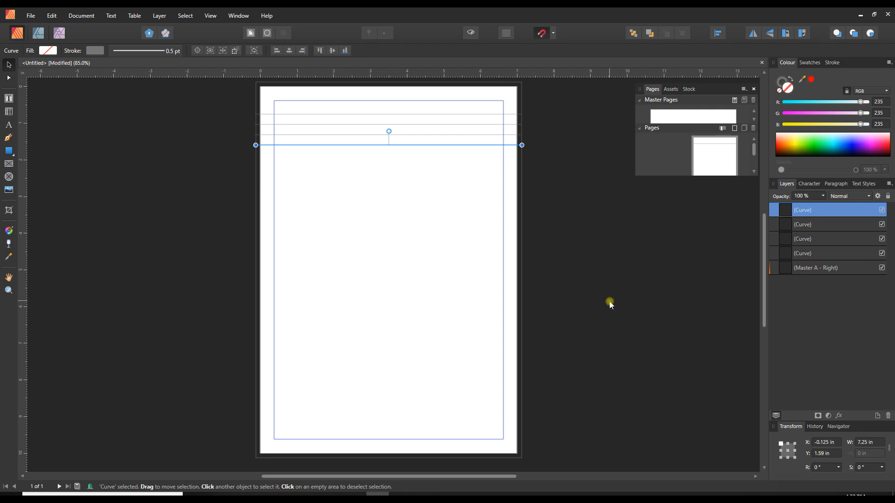
mouse_move(597, 255)
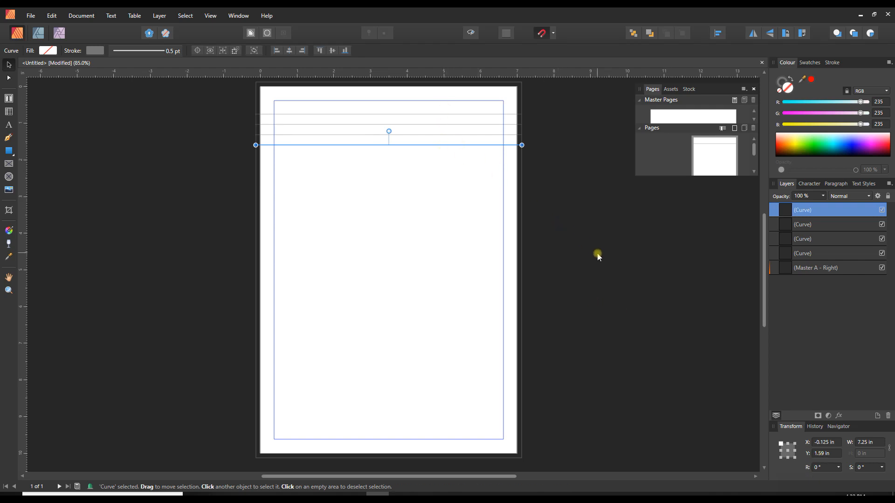
mouse_move(516, 156)
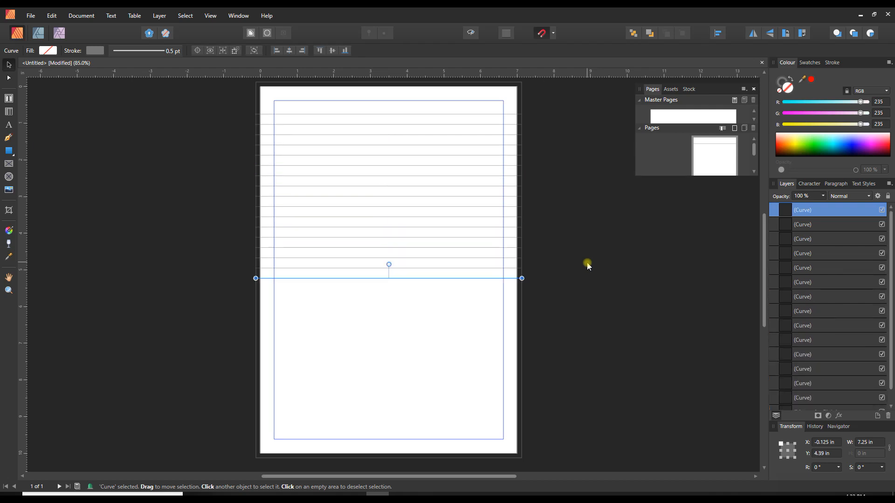
- Place further duplicated ruled lines down the page to about Y 9.71 in
drag(389, 279, 389, 320)
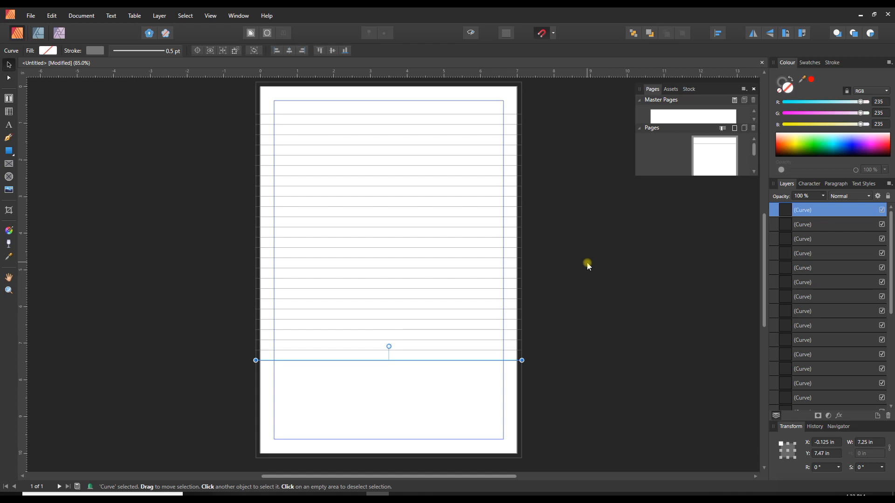
drag(388, 360, 389, 390)
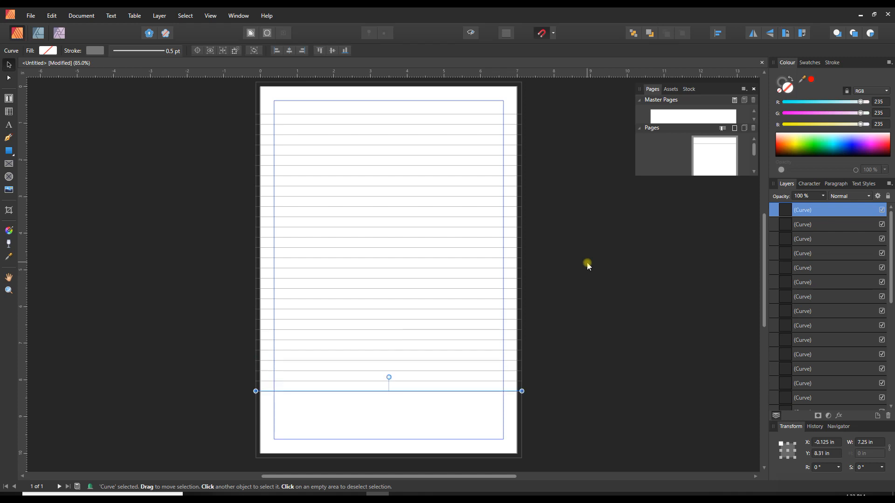
drag(389, 390, 388, 401)
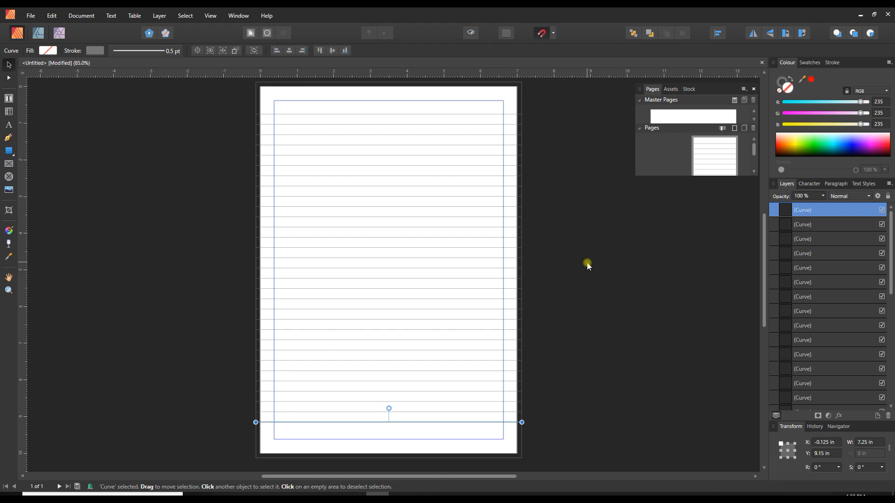
drag(389, 422, 388, 443)
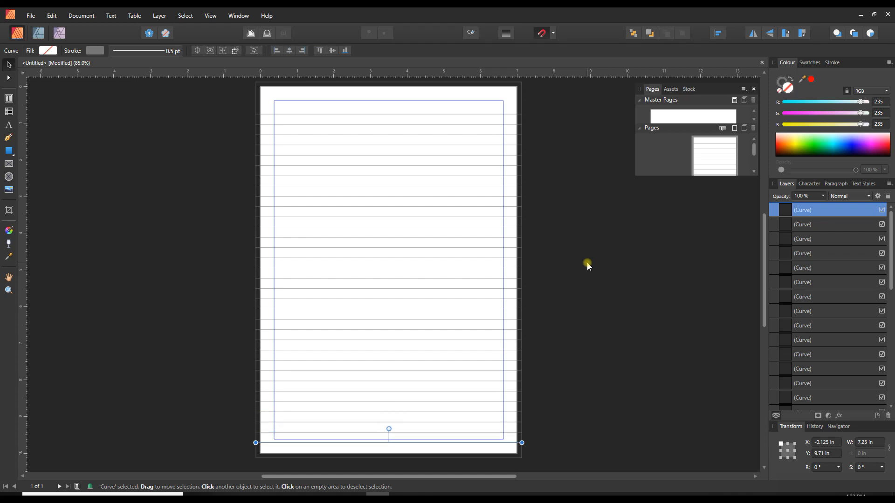
mouse_move(5, 137)
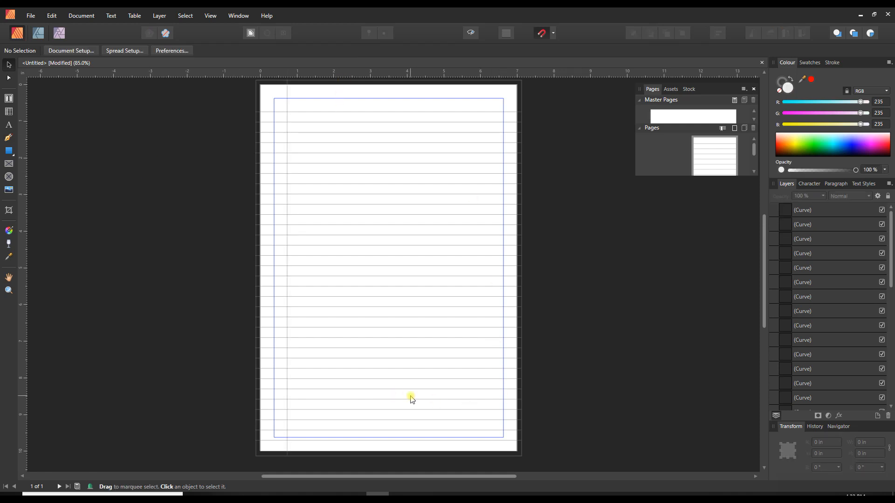
mouse_move(318, 317)
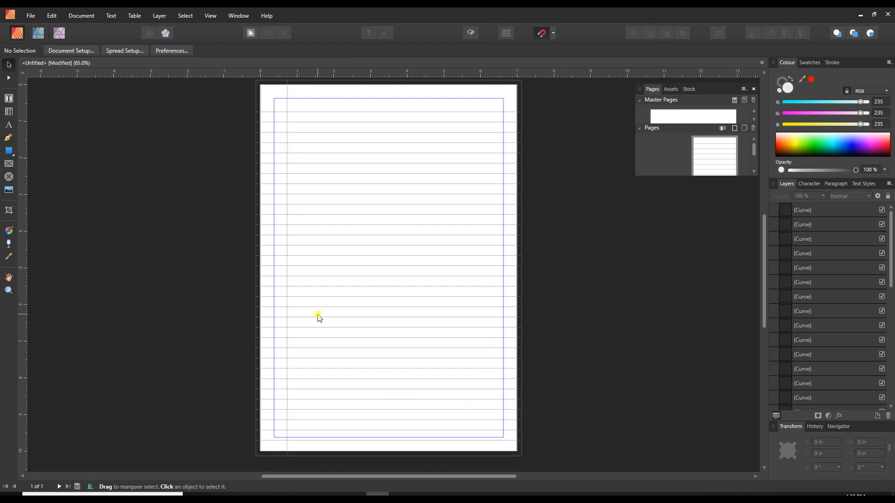
mouse_move(101, 235)
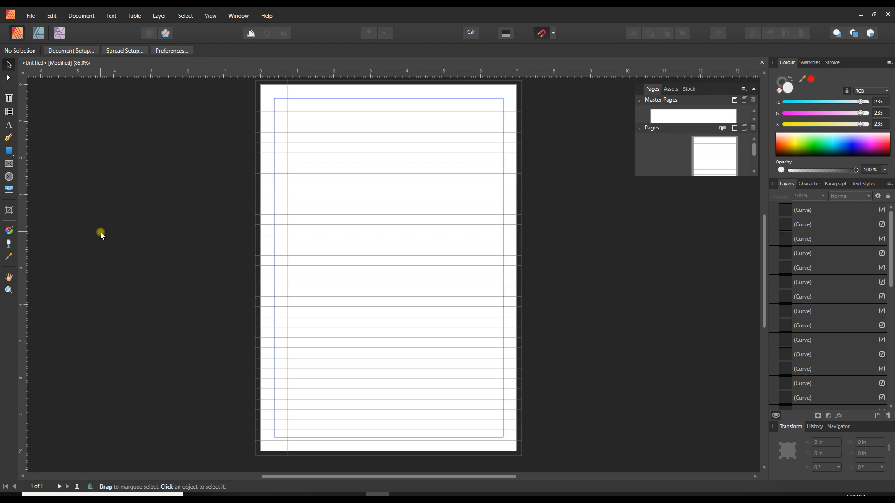
mouse_move(96, 186)
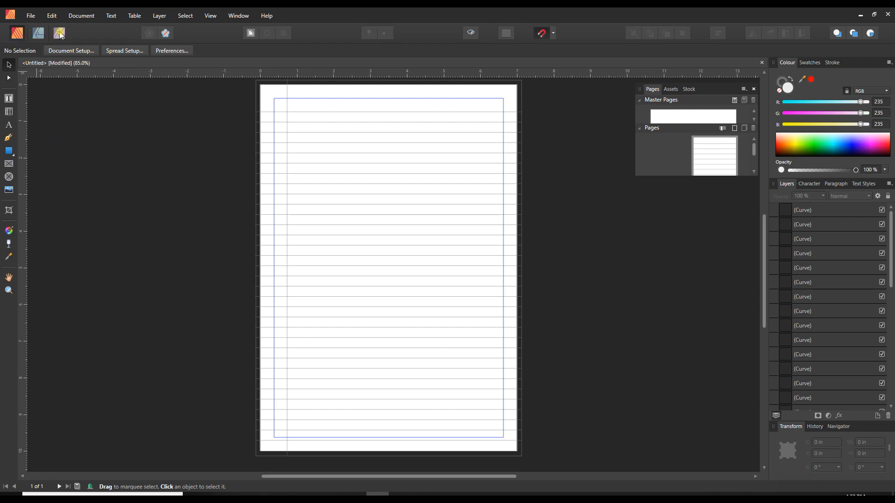
mouse_move(37, 33)
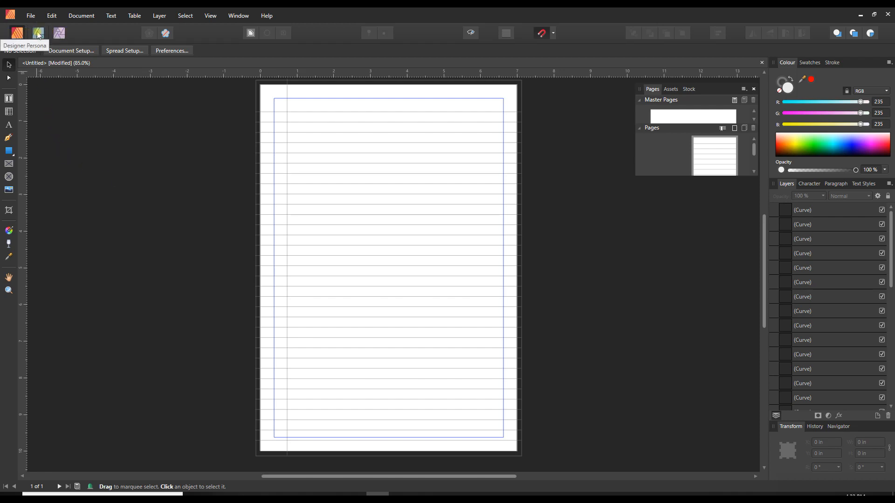
mouse_move(59, 32)
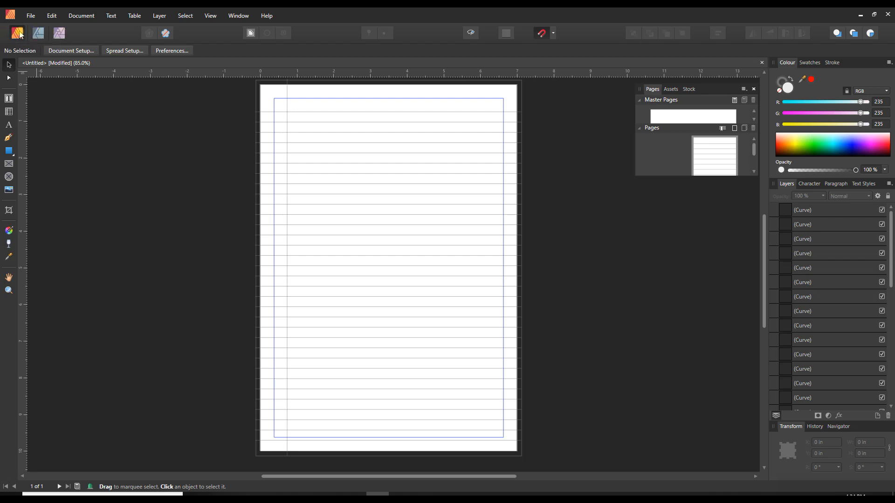
mouse_move(38, 33)
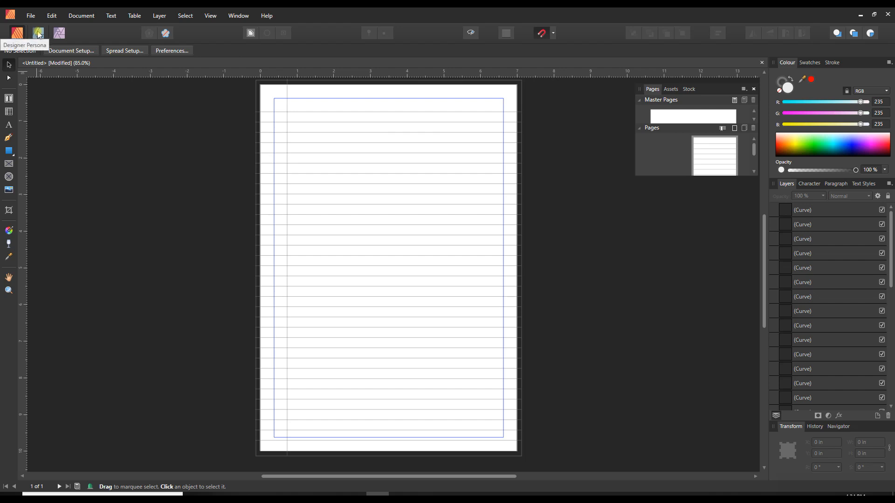
mouse_move(60, 33)
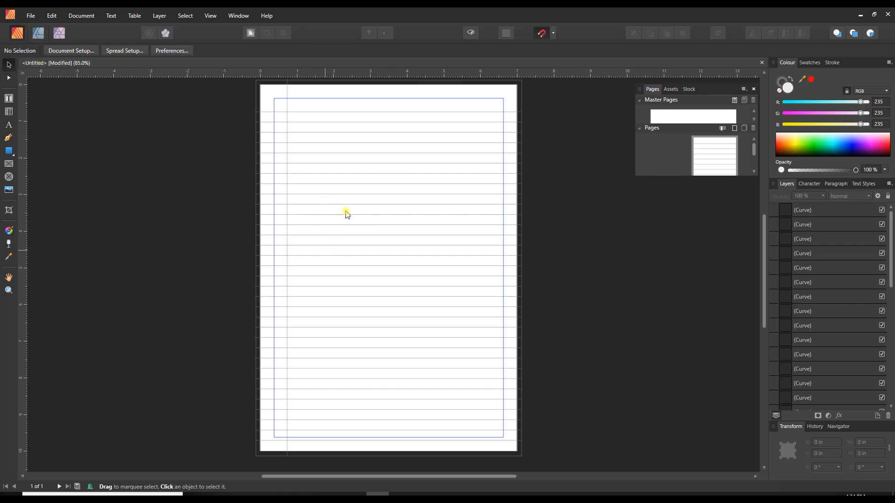
mouse_move(59, 32)
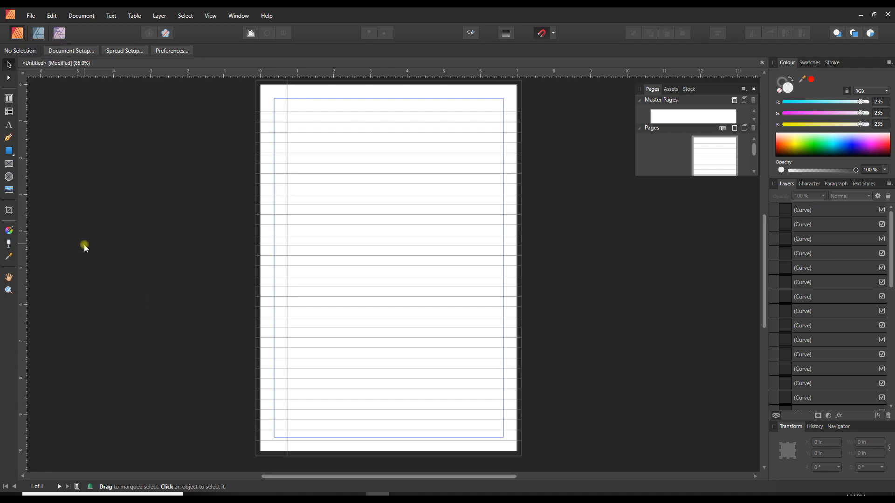
mouse_move(8, 164)
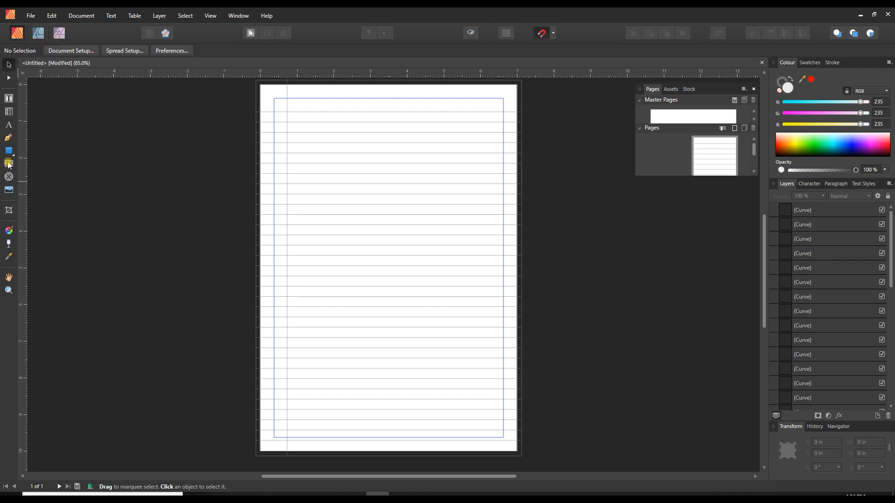
mouse_move(8, 164)
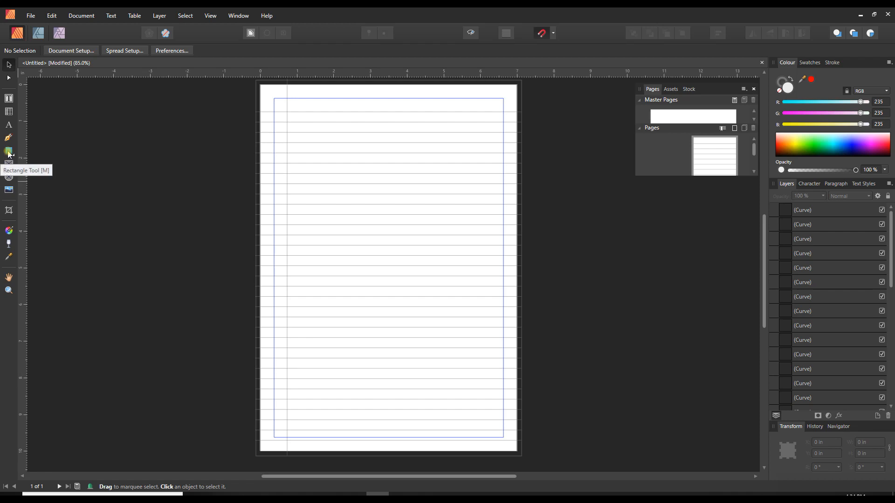
click(9, 152)
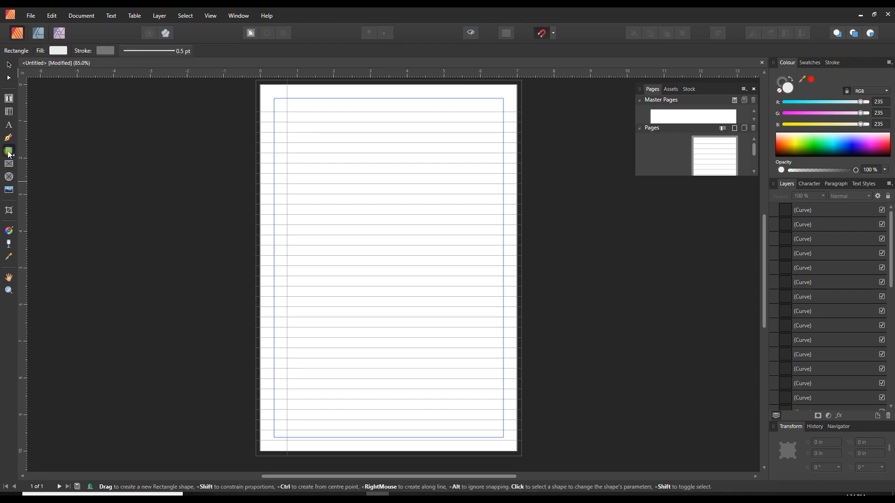
click(8, 151)
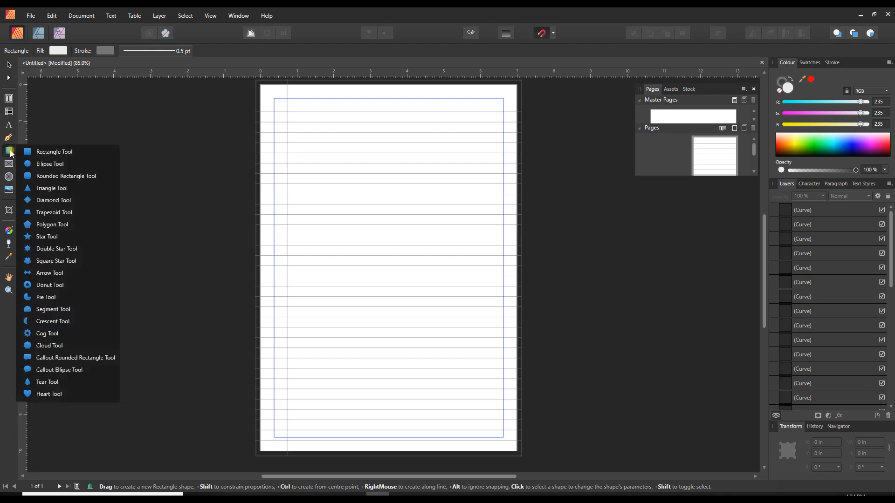
mouse_move(49, 393)
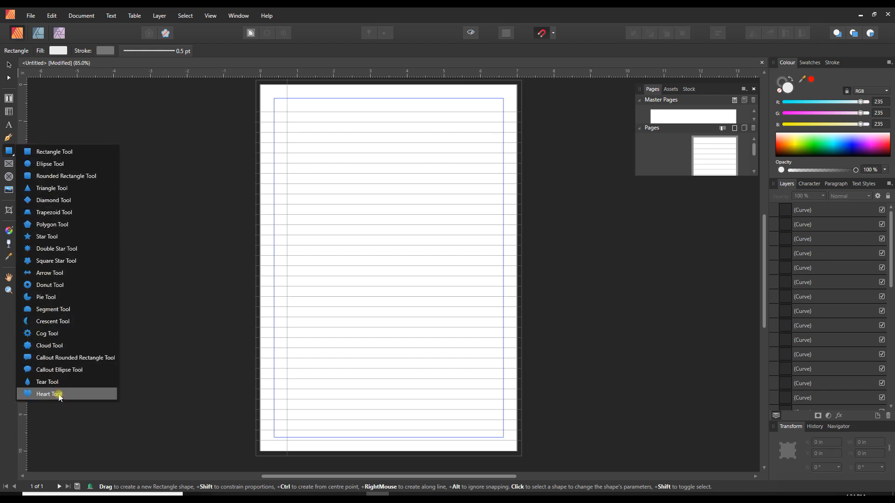
mouse_move(61, 155)
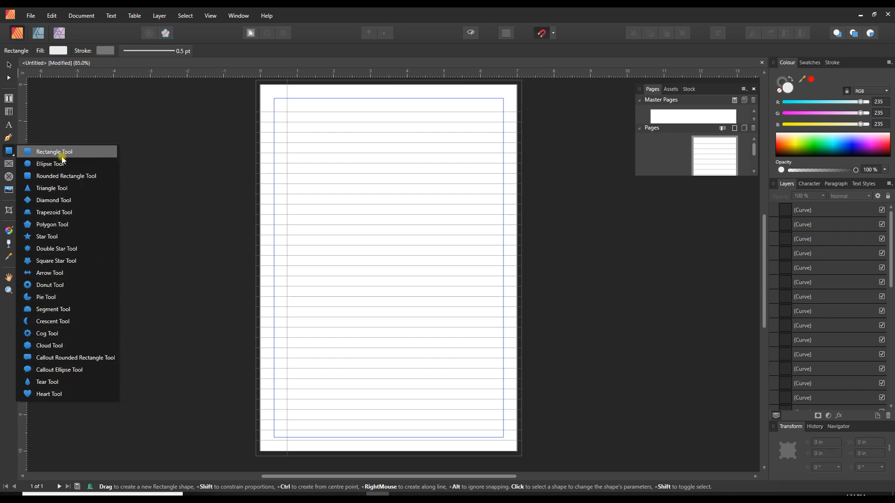
mouse_move(54, 235)
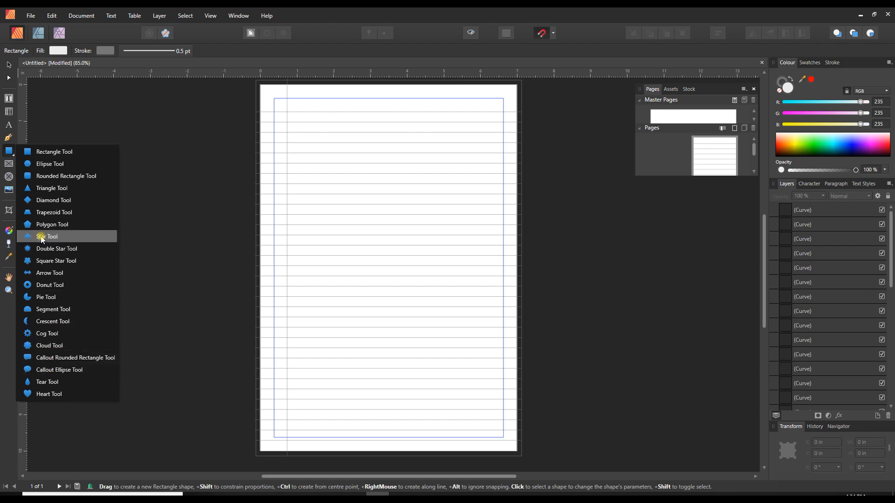
mouse_move(56, 248)
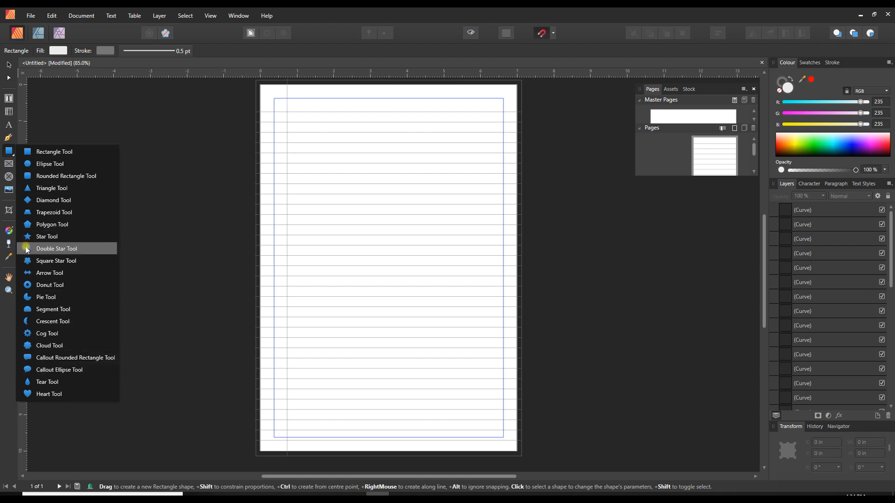
mouse_move(47, 235)
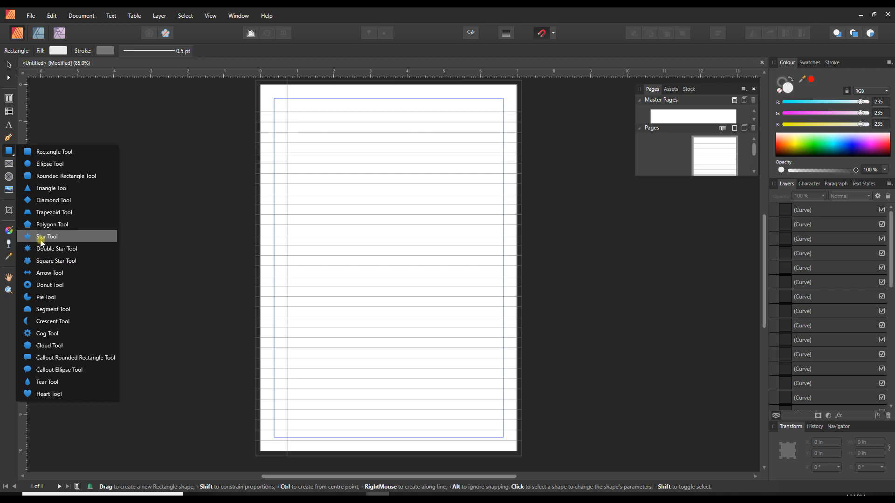
mouse_move(52, 224)
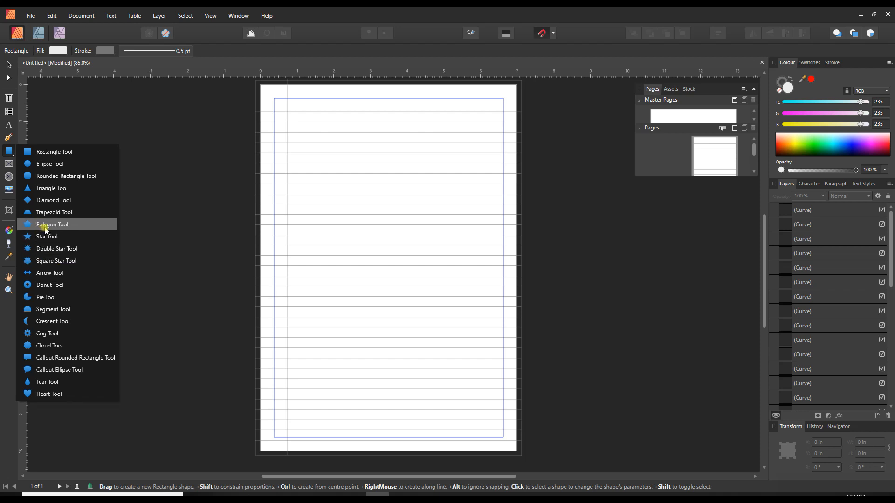
mouse_move(34, 226)
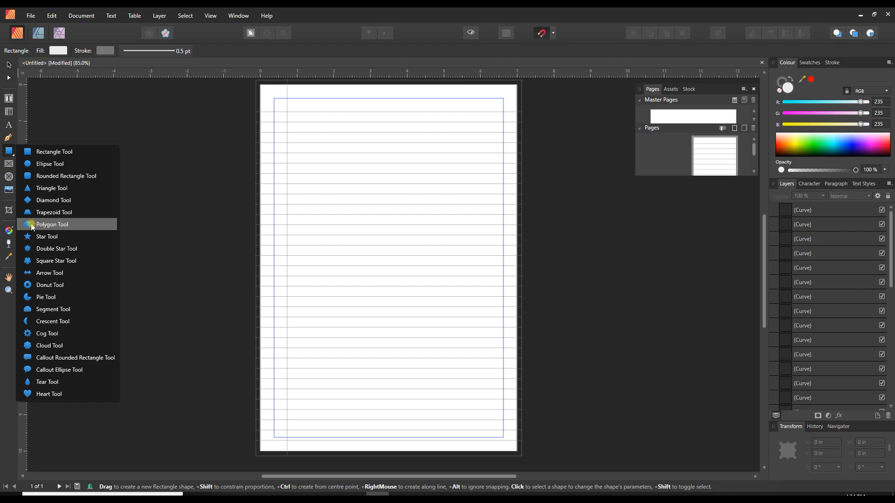
mouse_move(47, 236)
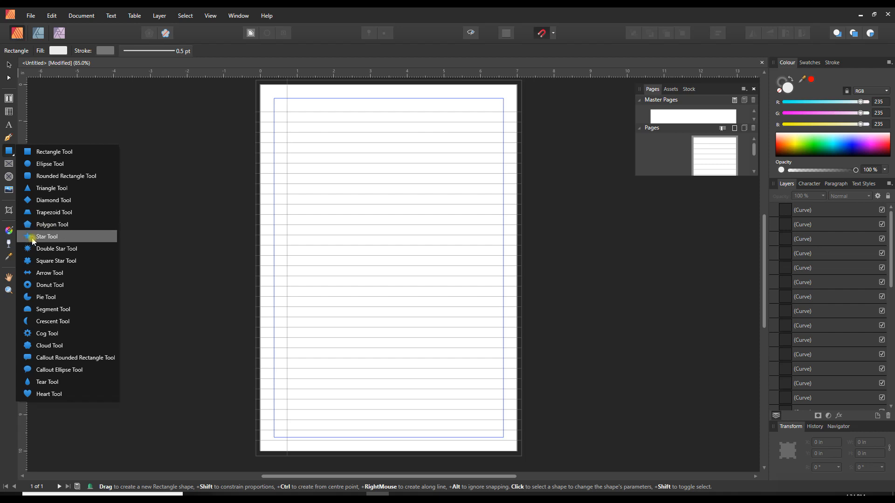
mouse_move(46, 296)
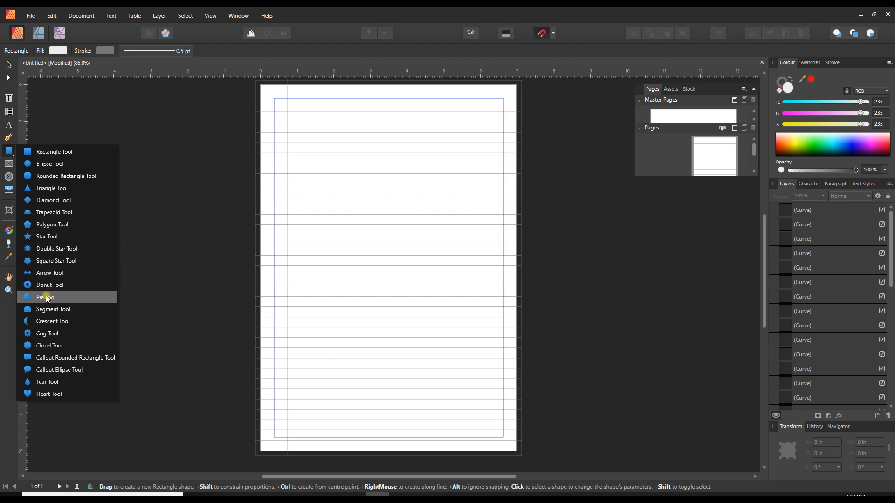
mouse_move(52, 308)
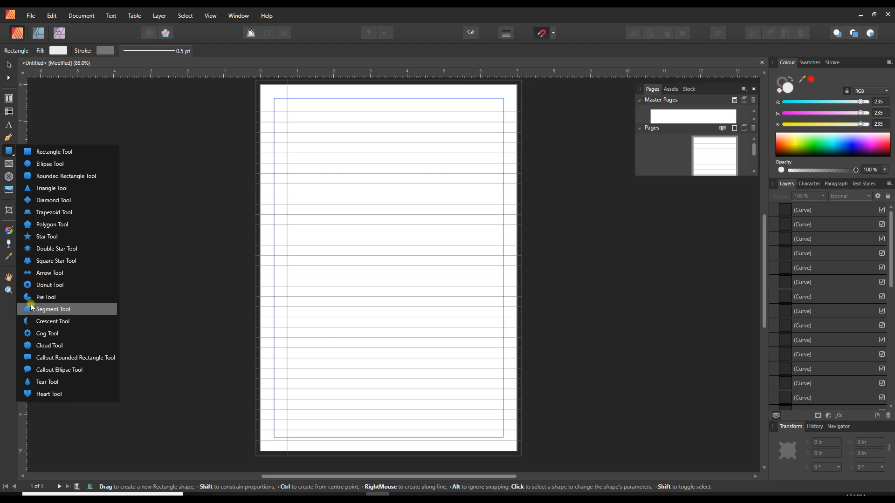
mouse_move(52, 321)
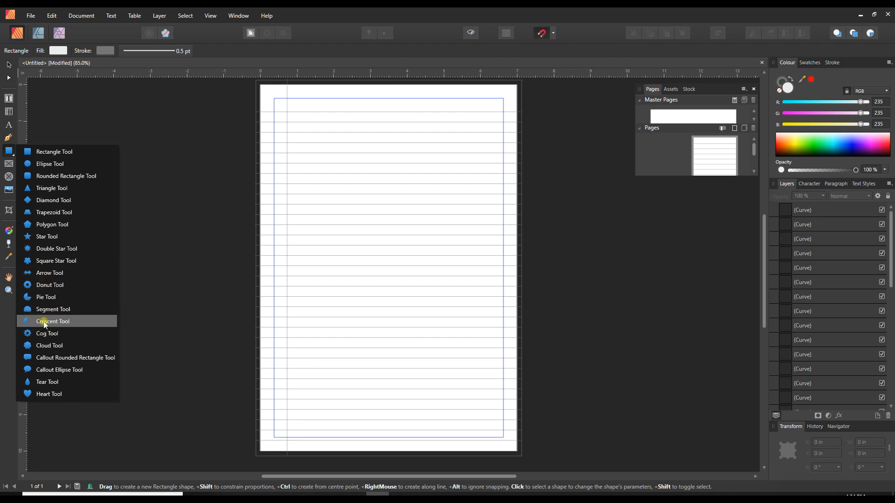
mouse_move(60, 369)
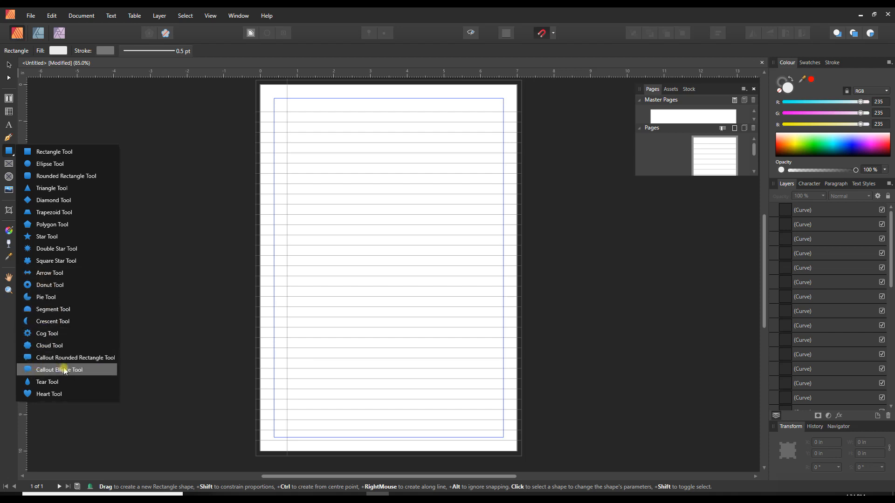
mouse_move(179, 330)
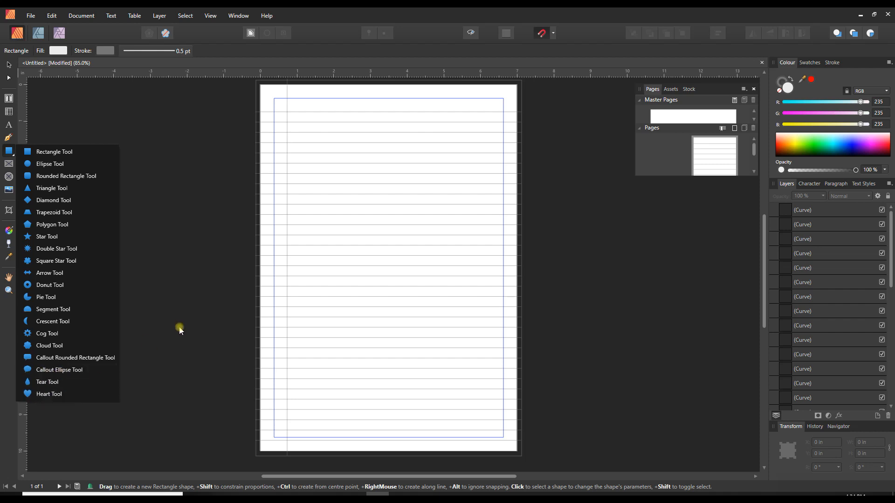
mouse_move(152, 258)
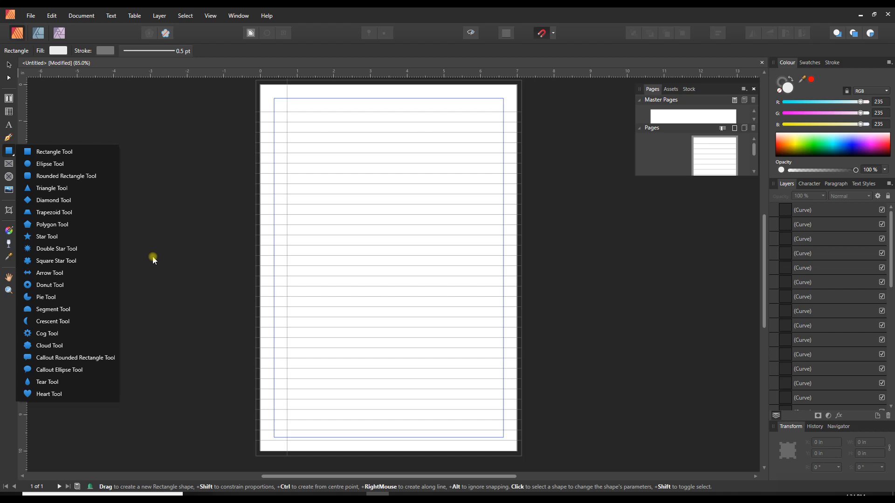
mouse_move(179, 149)
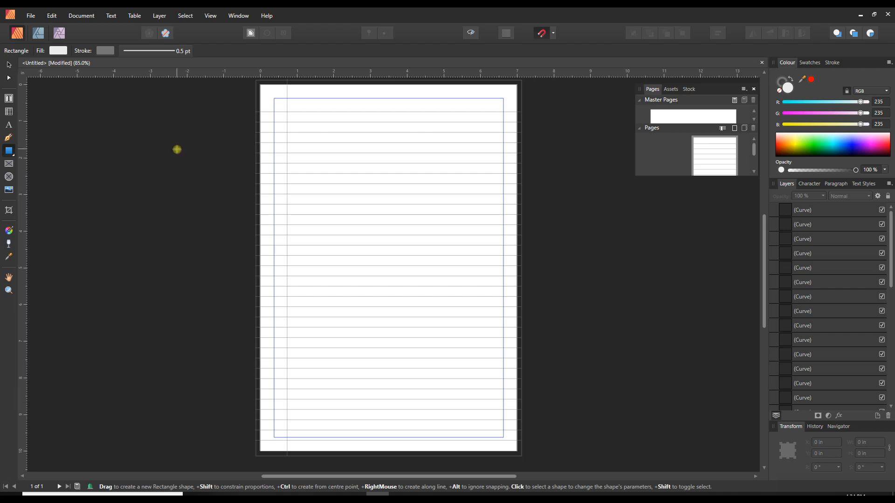
mouse_move(116, 125)
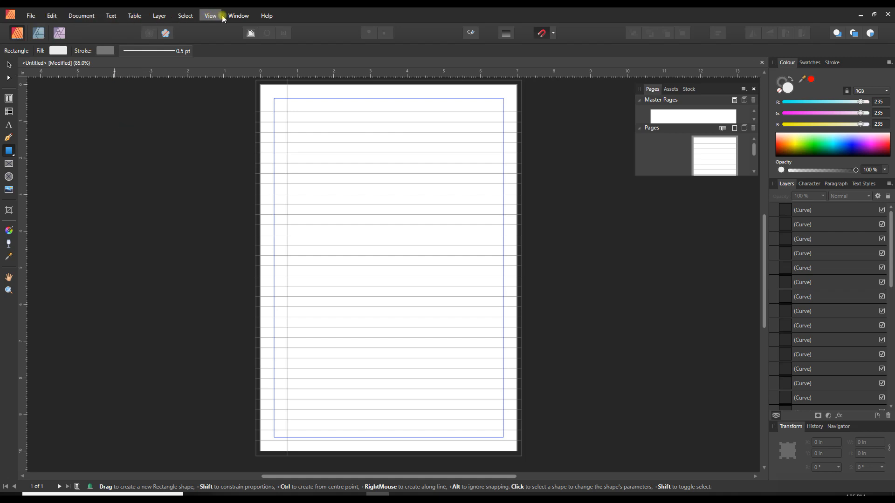
mouse_move(238, 15)
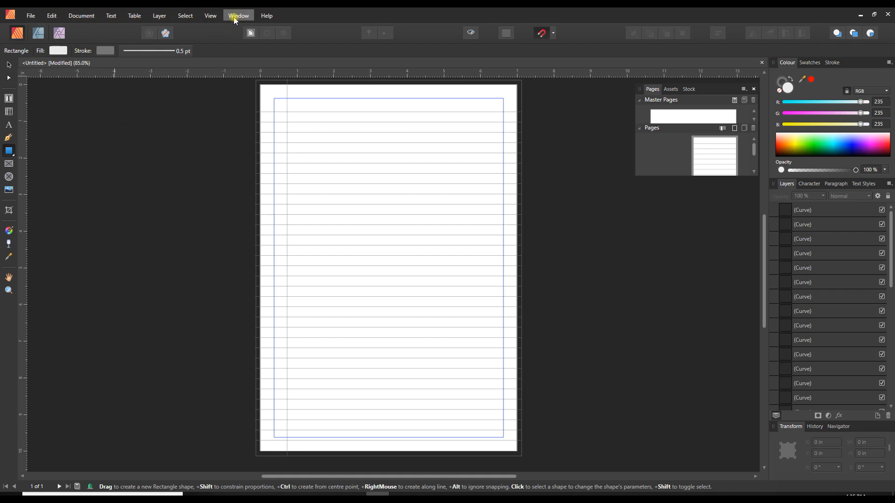
- Check the View menu, then show the Document menu's page commands
click(210, 16)
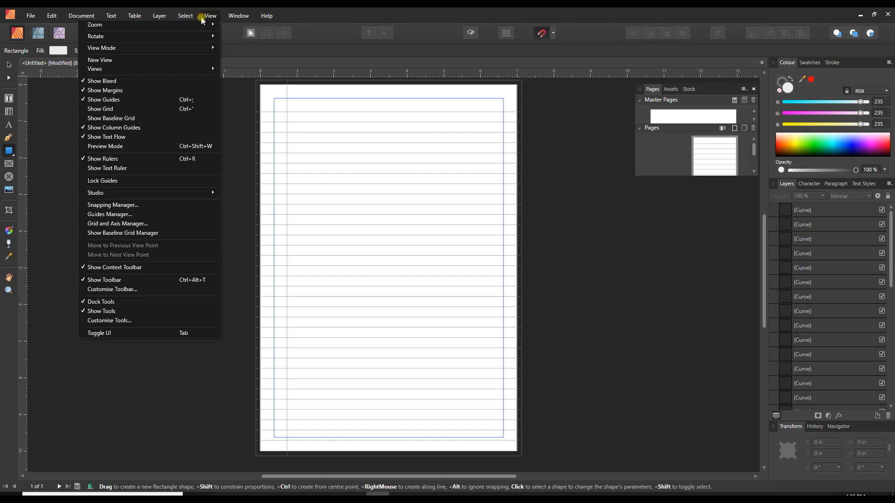
click(111, 16)
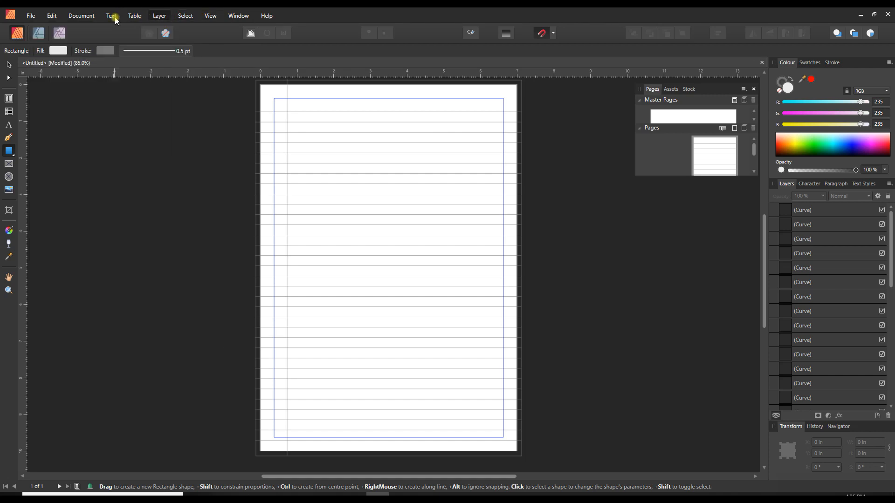
click(111, 16)
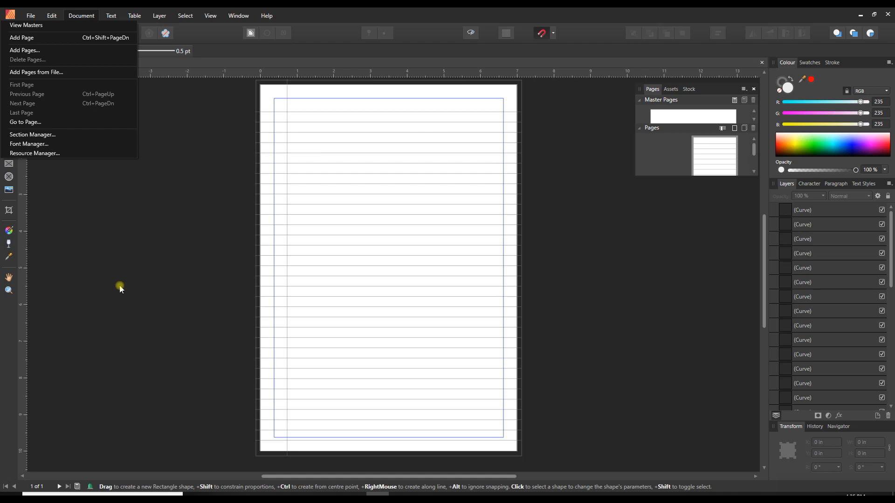
mouse_move(200, 287)
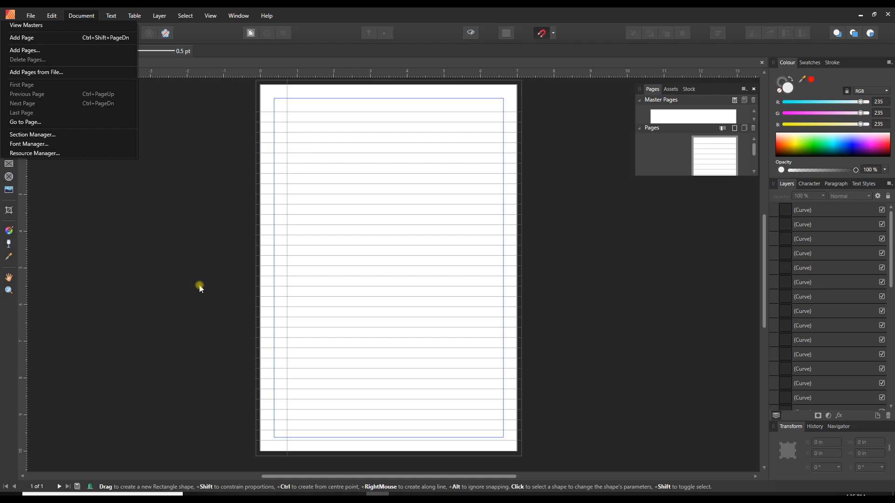
mouse_move(199, 278)
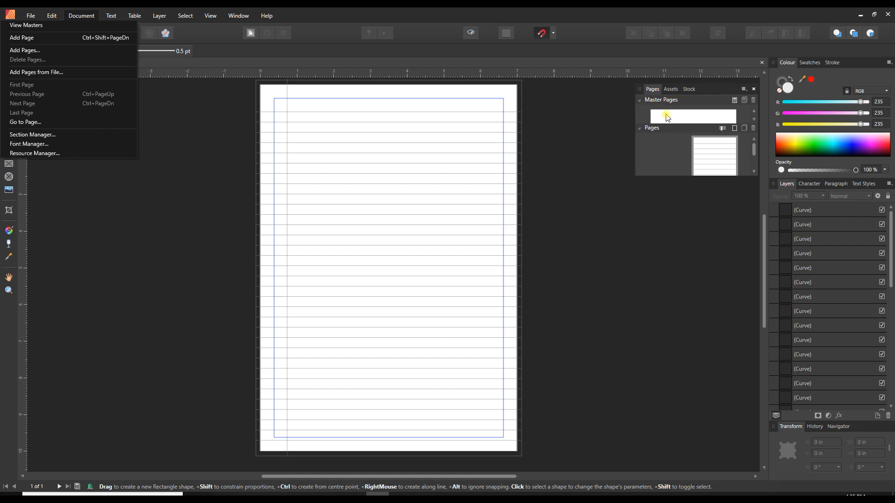
mouse_move(682, 119)
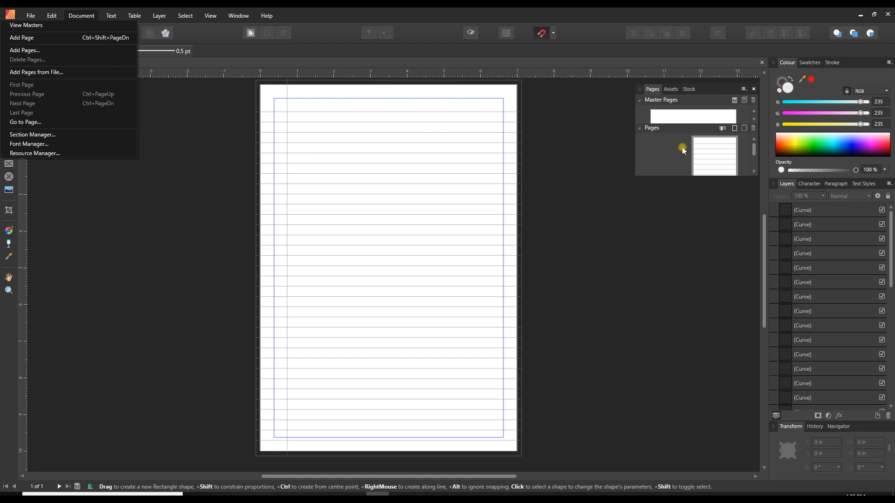
mouse_move(583, 336)
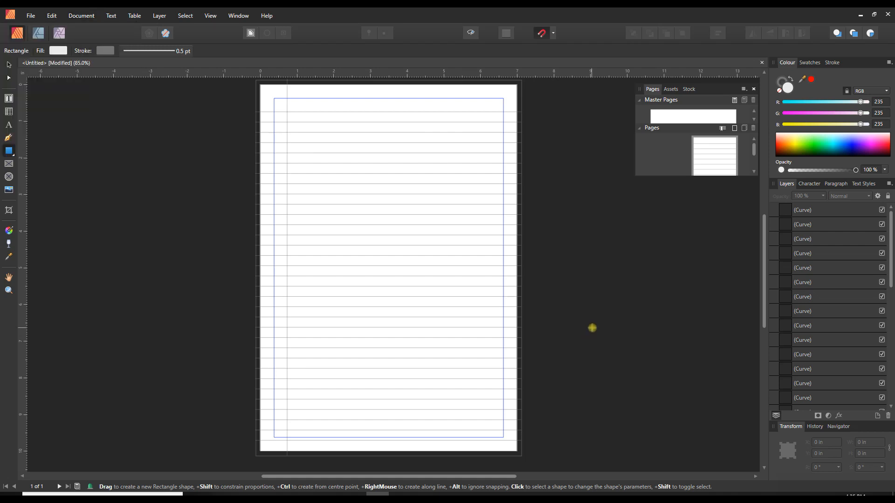
mouse_move(596, 329)
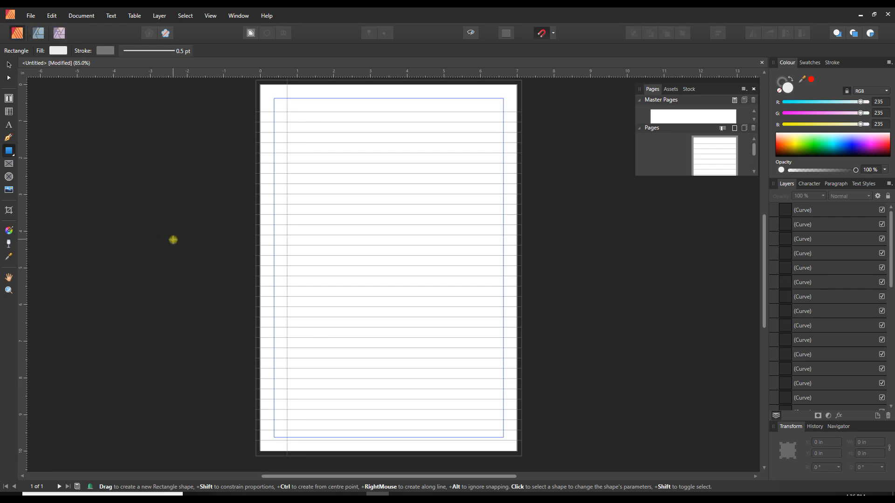
- Drag a horizontal guide from the ruler to near the bottom of the page
drag(274, 441, 718, 442)
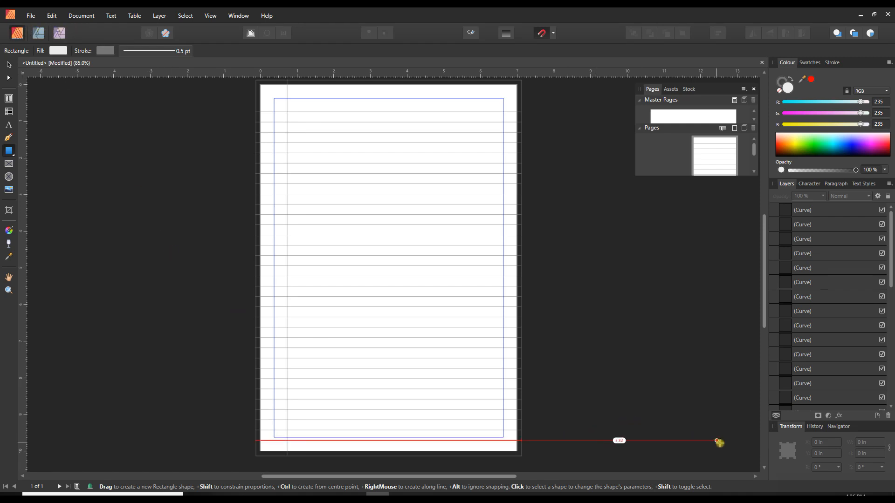